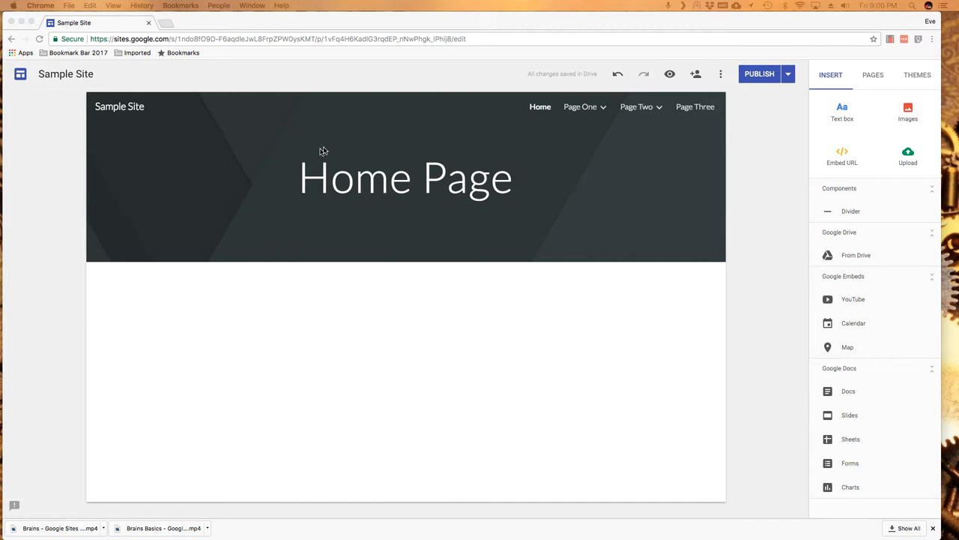
{"action": "mouse_move", "coordinate": [253, 142]}
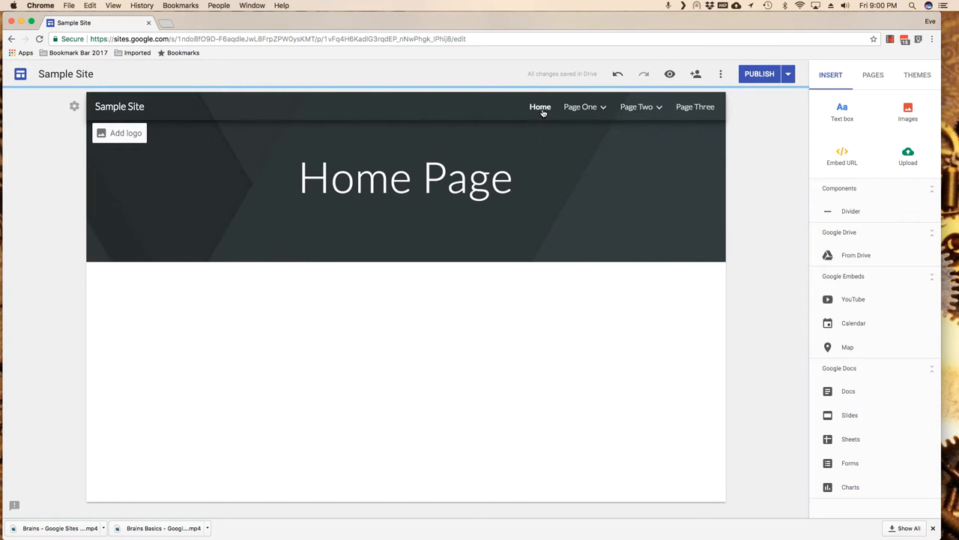
{"action": "mouse_move", "coordinate": [695, 106]}
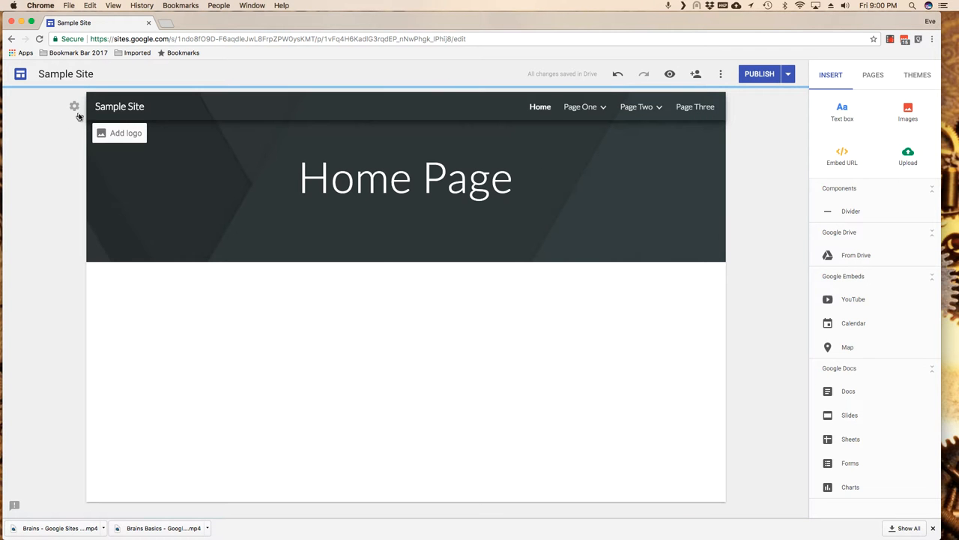
{"action": "mouse_move", "coordinate": [74, 107]}
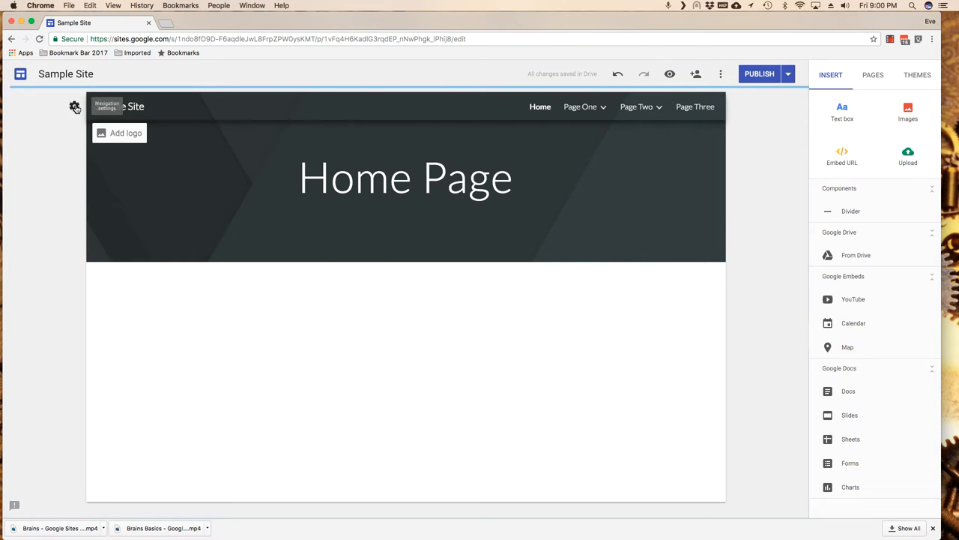
Step: Switch the site navigation to Side navigation and preview the collapsible page menu
{"action": "left_click", "coordinate": [74, 106]}
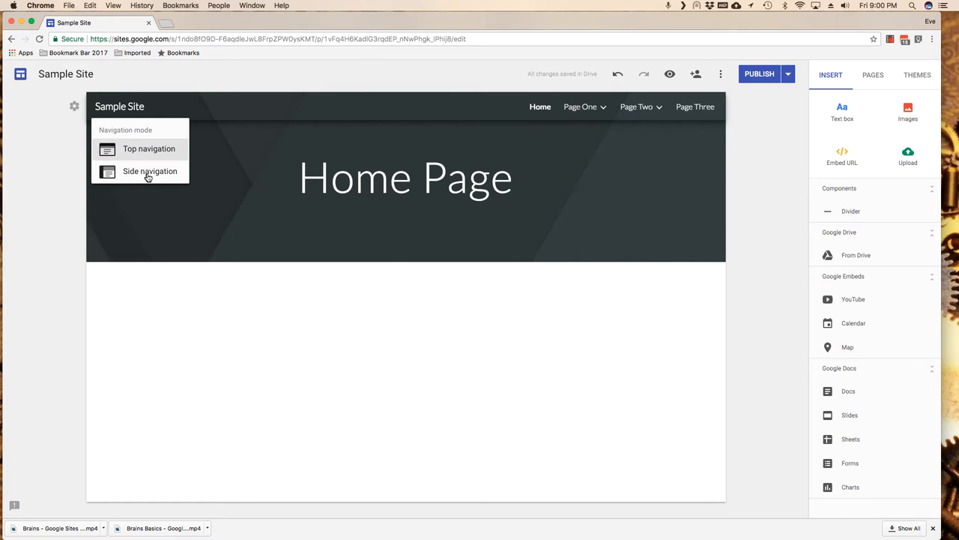
{"action": "left_click", "coordinate": [150, 171]}
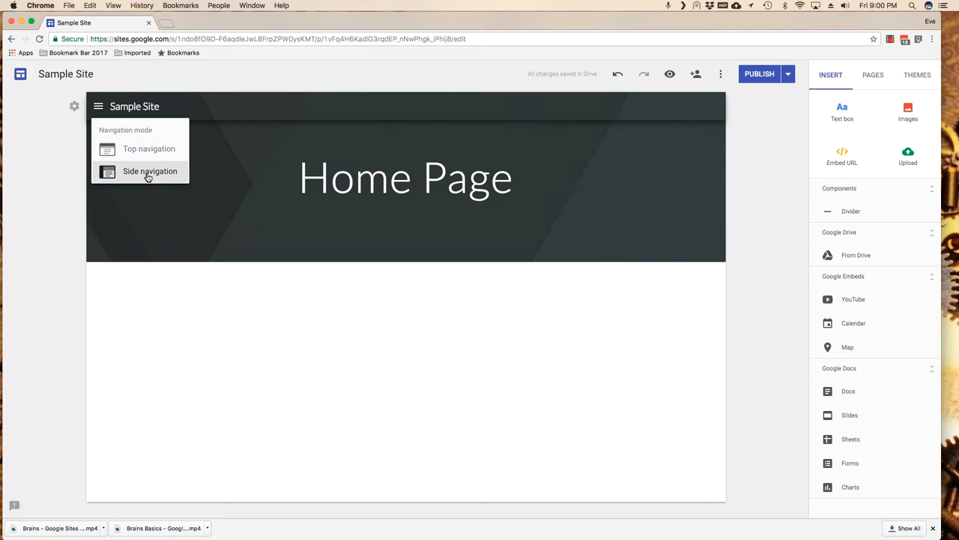
{"action": "left_click", "coordinate": [149, 171]}
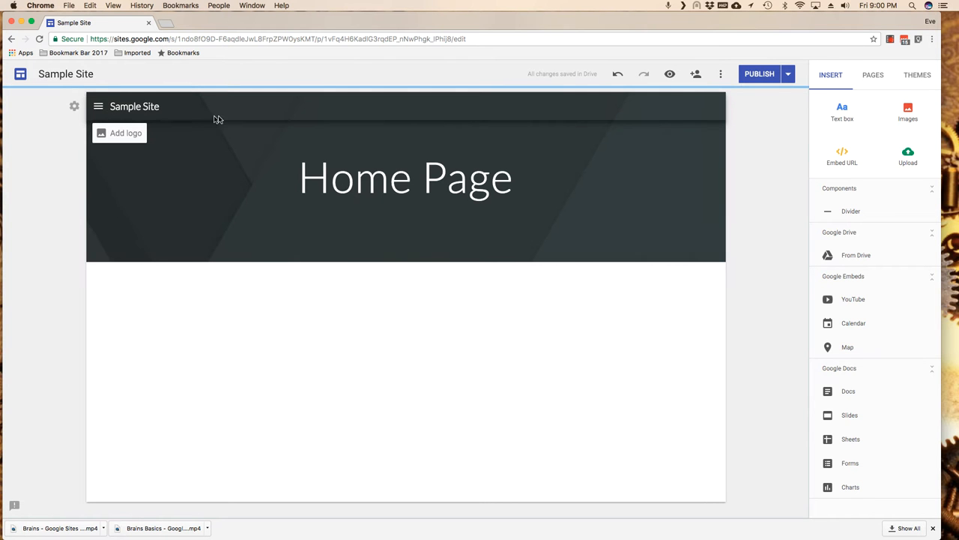
{"action": "left_click", "coordinate": [97, 105]}
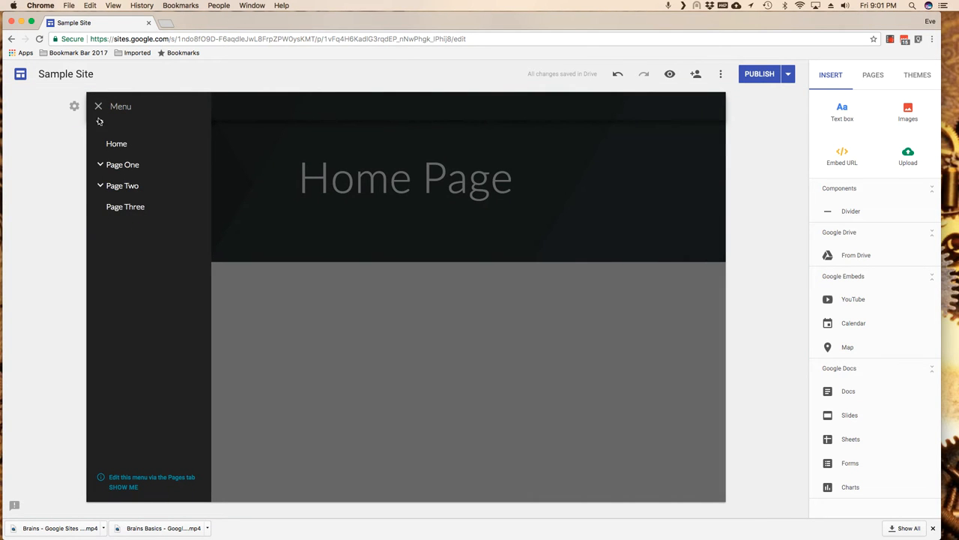
{"action": "left_click", "coordinate": [98, 106]}
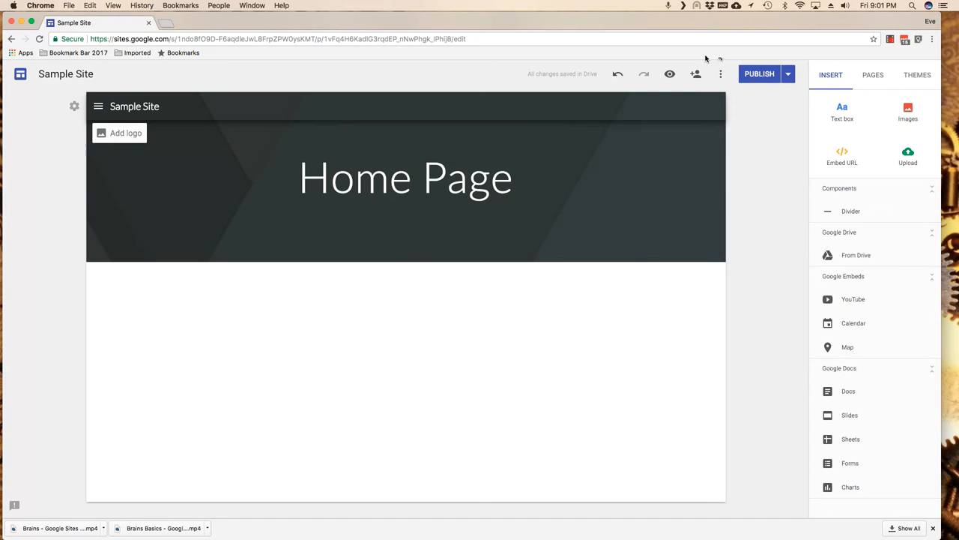
Step: Publish the Sample Site, view it live, and try the Page One and Page Two arrows
{"action": "left_click", "coordinate": [759, 74]}
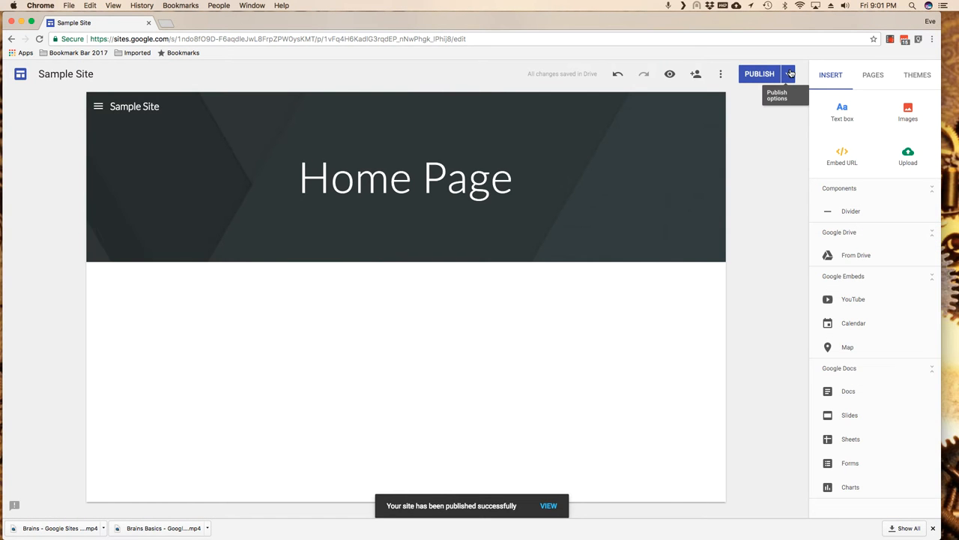
{"action": "left_click", "coordinate": [548, 505]}
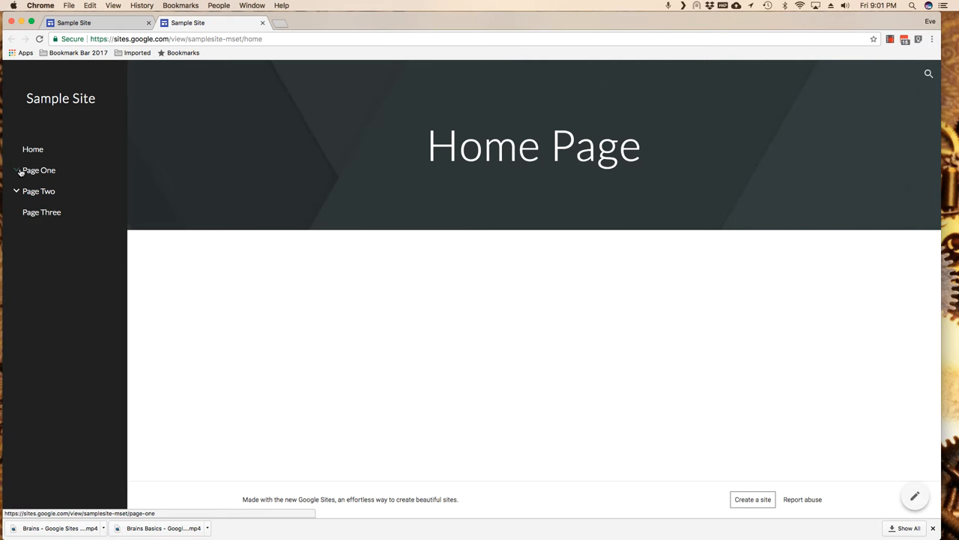
{"action": "left_click", "coordinate": [16, 169]}
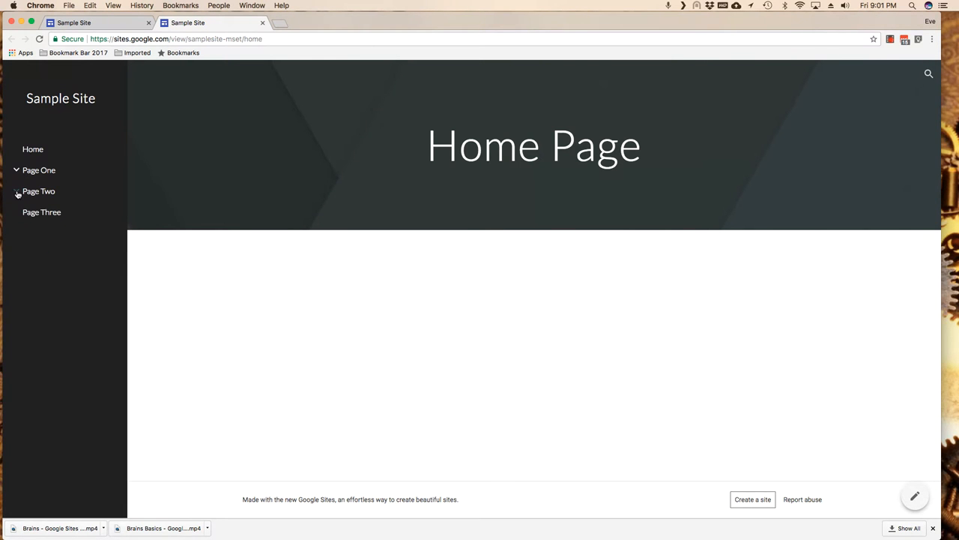
{"action": "left_click", "coordinate": [17, 191]}
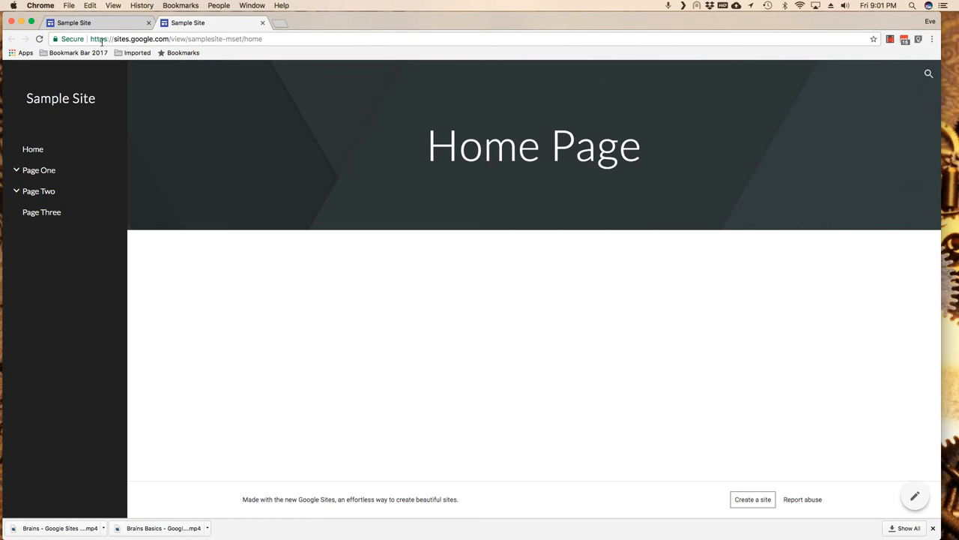
Step: Return to the editor tab and set the navigation to Top navigation
{"action": "left_click", "coordinate": [915, 496]}
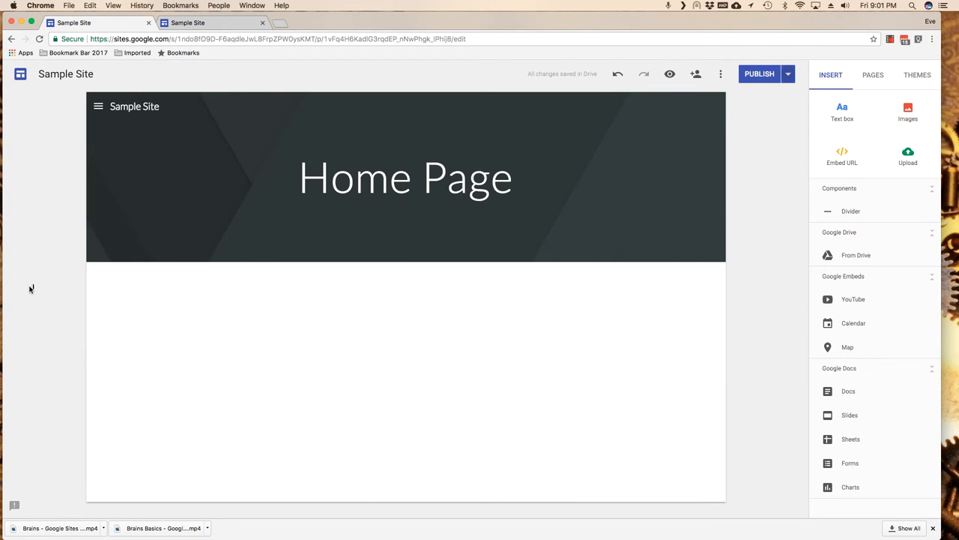
{"action": "mouse_move", "coordinate": [781, 238]}
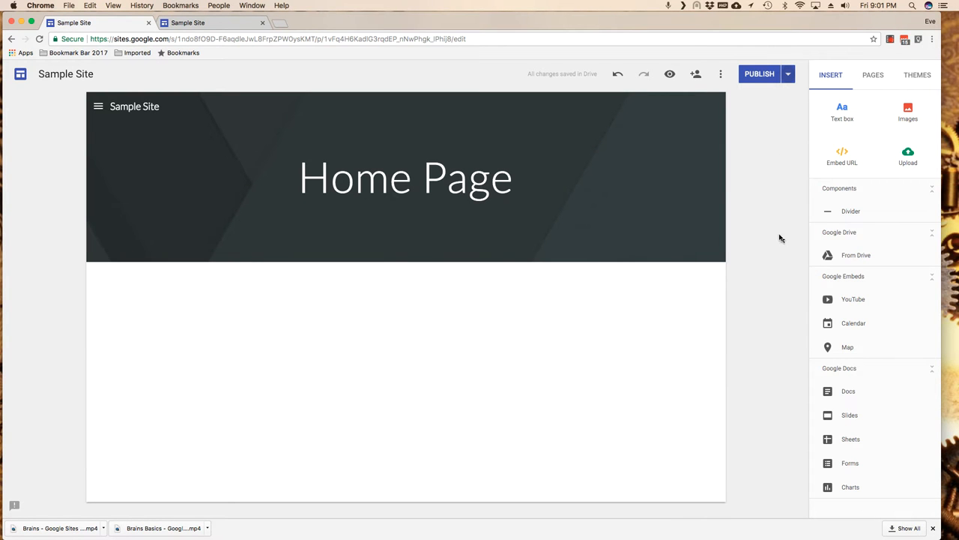
{"action": "mouse_move", "coordinate": [768, 245]}
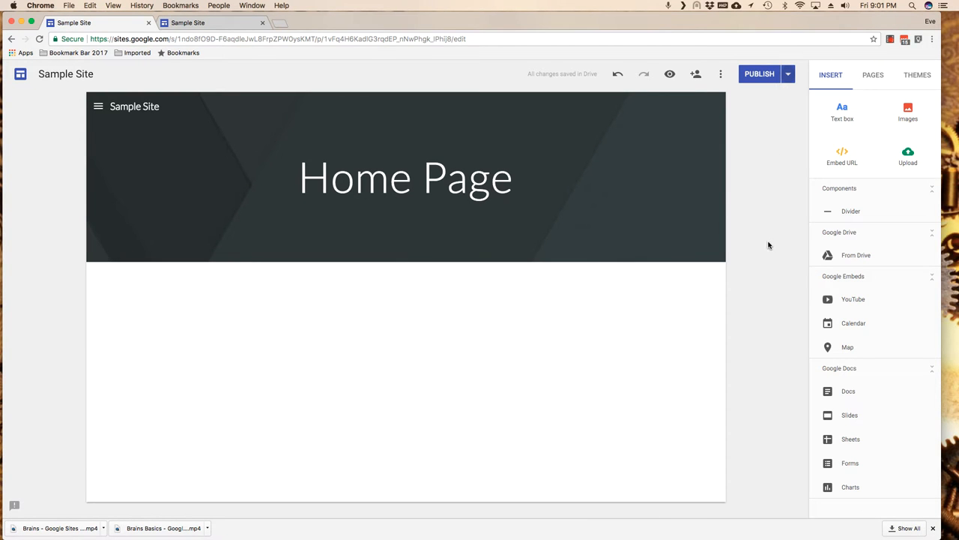
{"action": "mouse_move", "coordinate": [25, 211]}
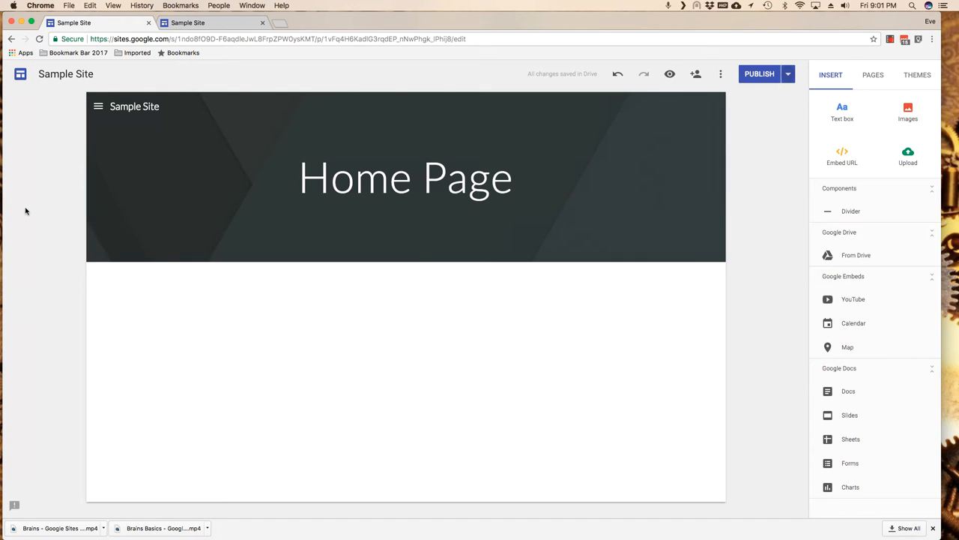
{"action": "mouse_move", "coordinate": [62, 320]}
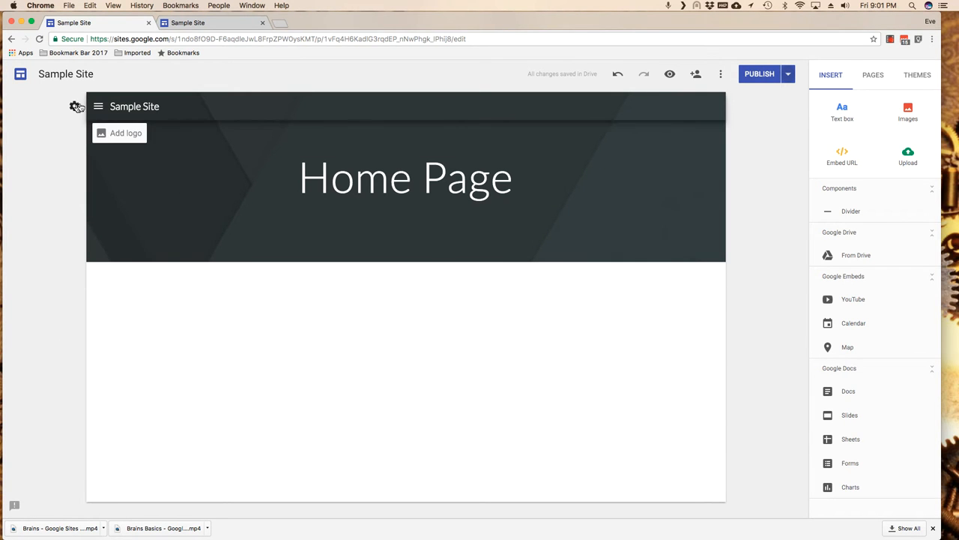
{"action": "left_click", "coordinate": [74, 105]}
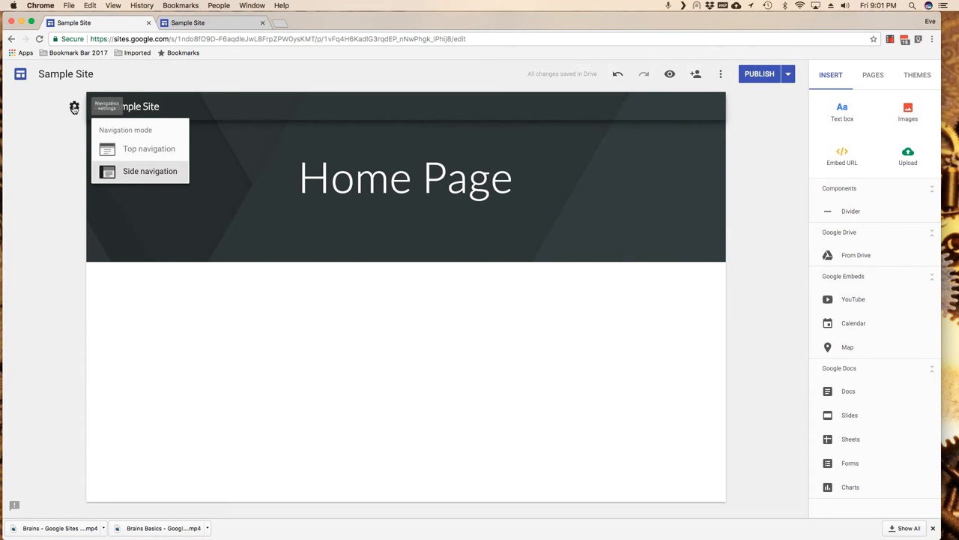
{"action": "left_click", "coordinate": [148, 149]}
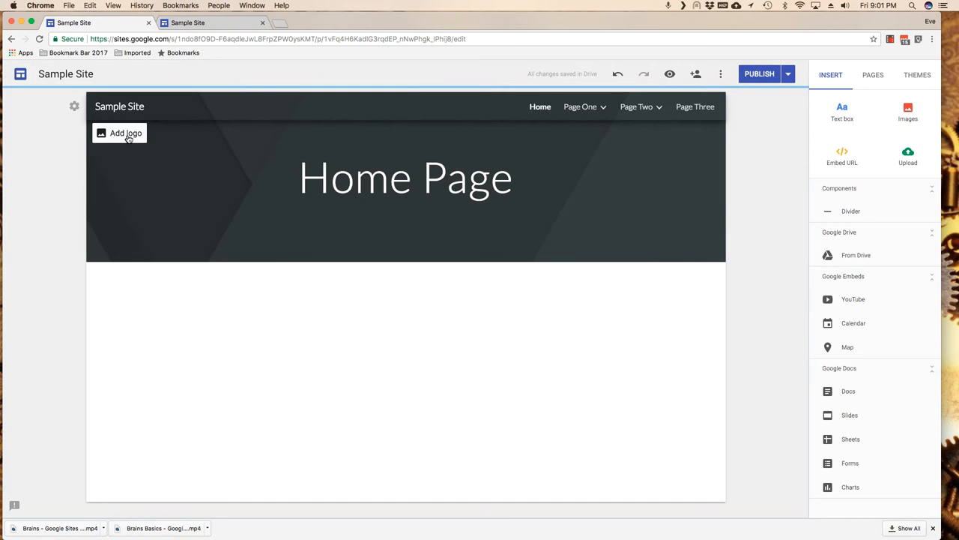
Step: Open Add logo > Select and browse albums, Google Drive and Shared with me images
{"action": "left_click", "coordinate": [126, 133]}
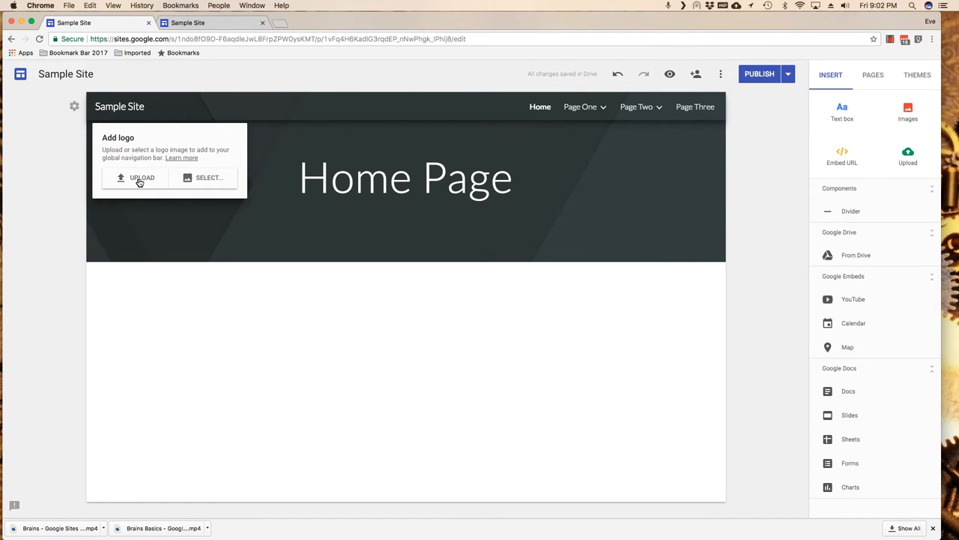
{"action": "left_click", "coordinate": [208, 178]}
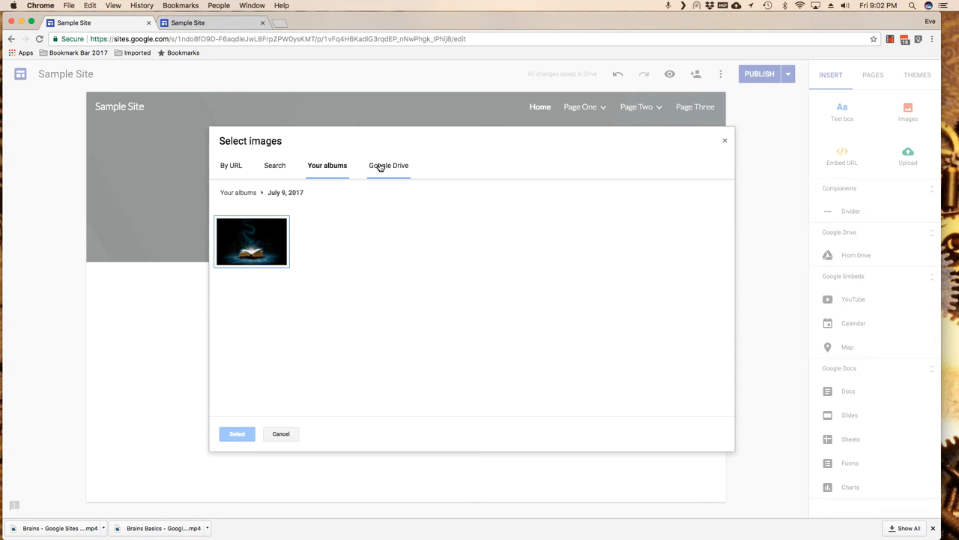
{"action": "left_click", "coordinate": [388, 164]}
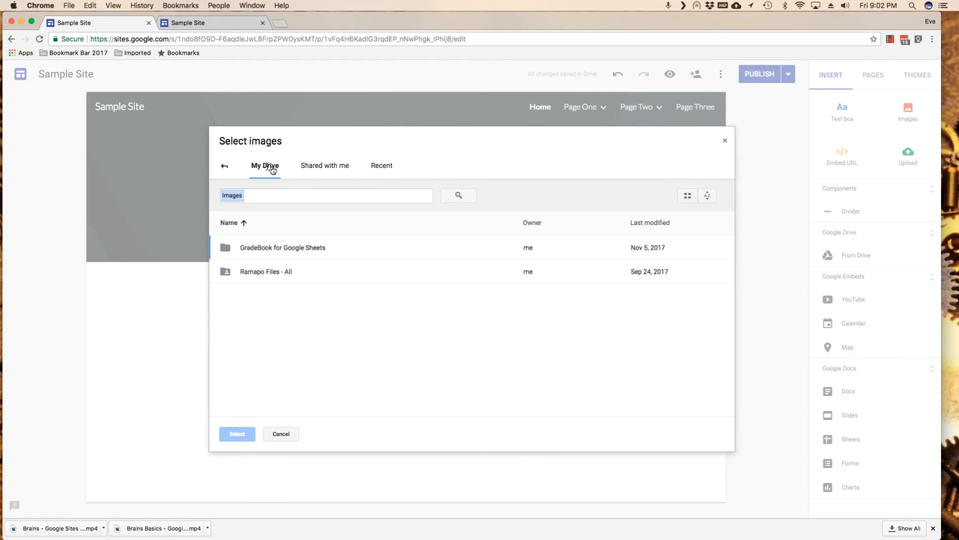
{"action": "left_click", "coordinate": [325, 166]}
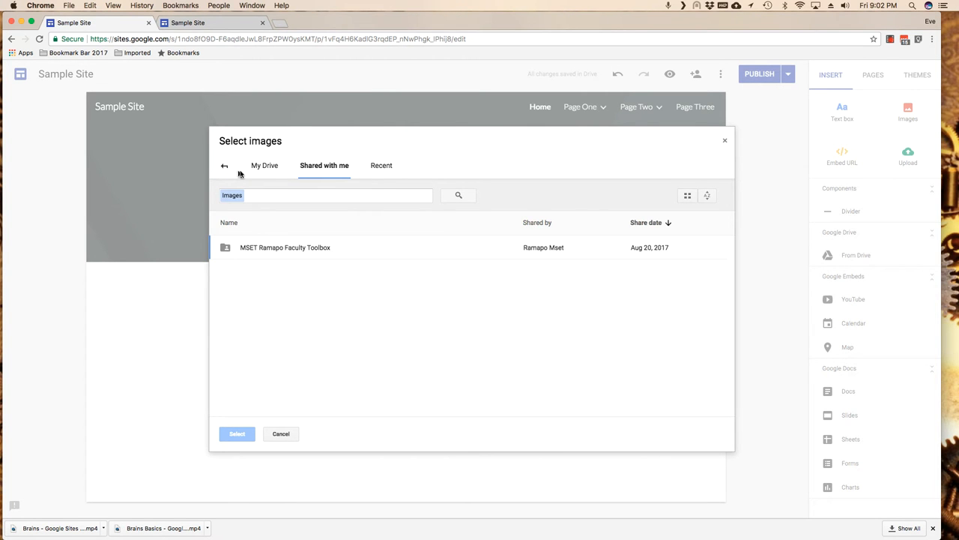
{"action": "left_click", "coordinate": [224, 165]}
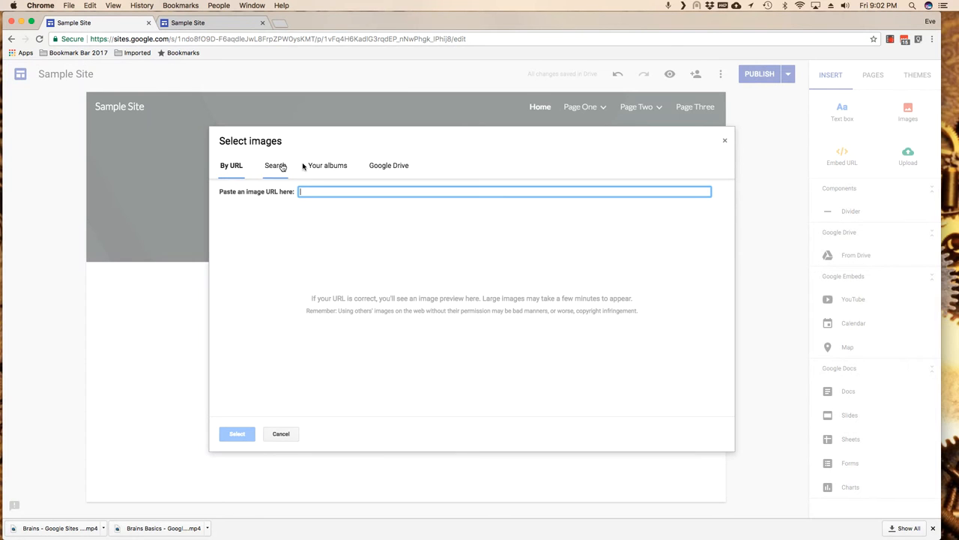
{"action": "mouse_move", "coordinate": [272, 174]}
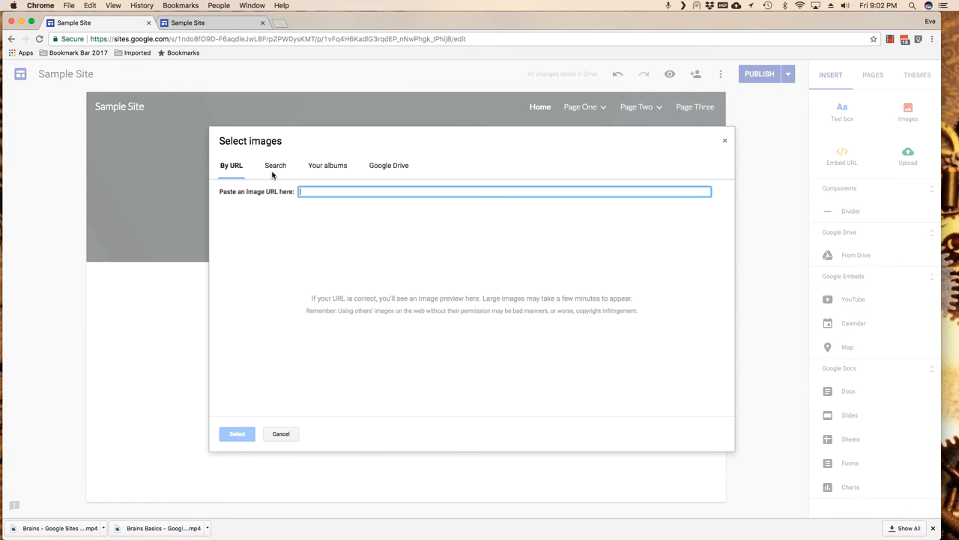
Step: Search images for 'life' and select the still-life book photo as the logo
{"action": "left_click", "coordinate": [275, 165]}
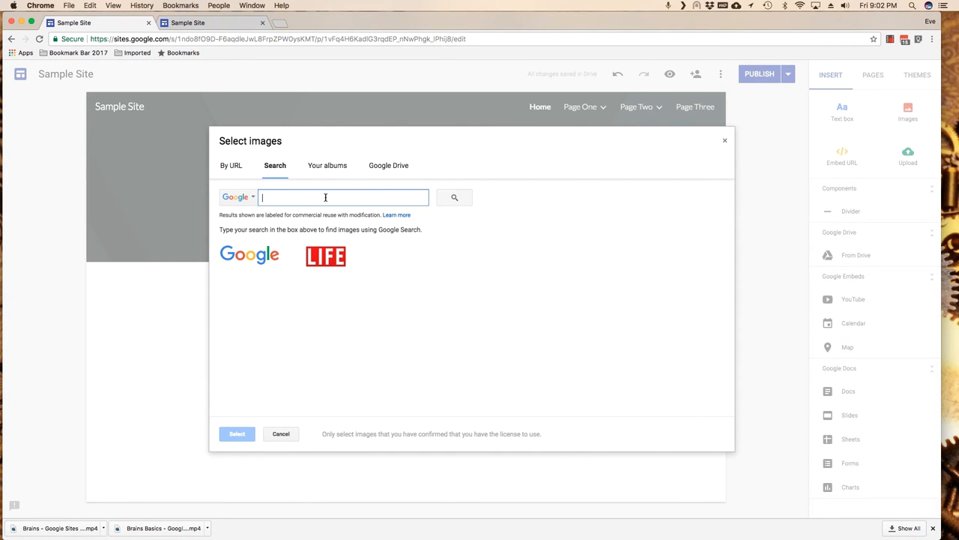
{"action": "type", "text": "life"}
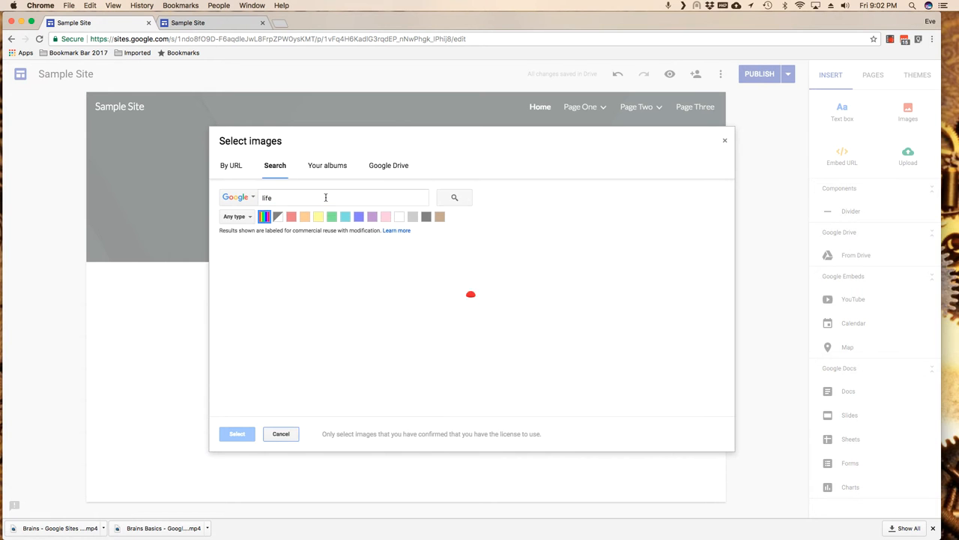
{"action": "left_click", "coordinate": [454, 197]}
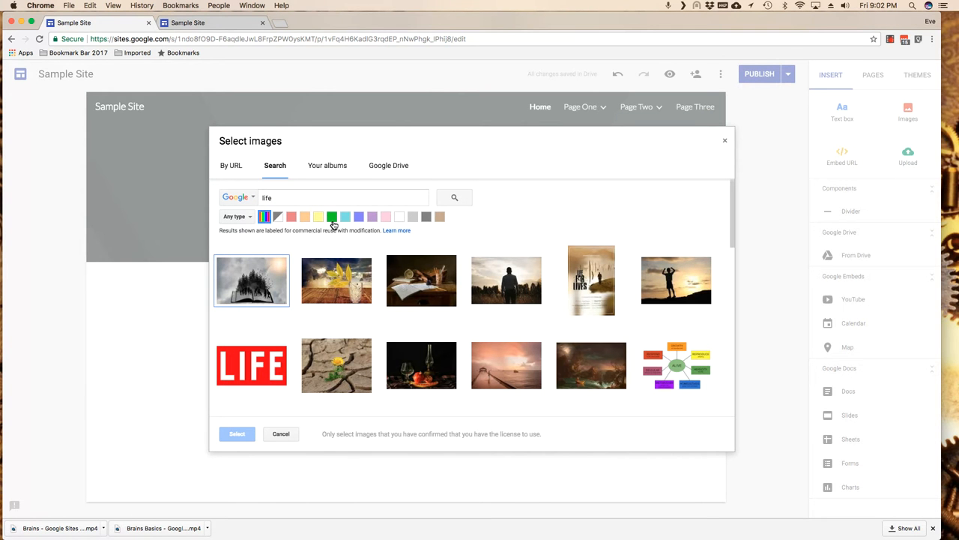
{"action": "left_click", "coordinate": [422, 280]}
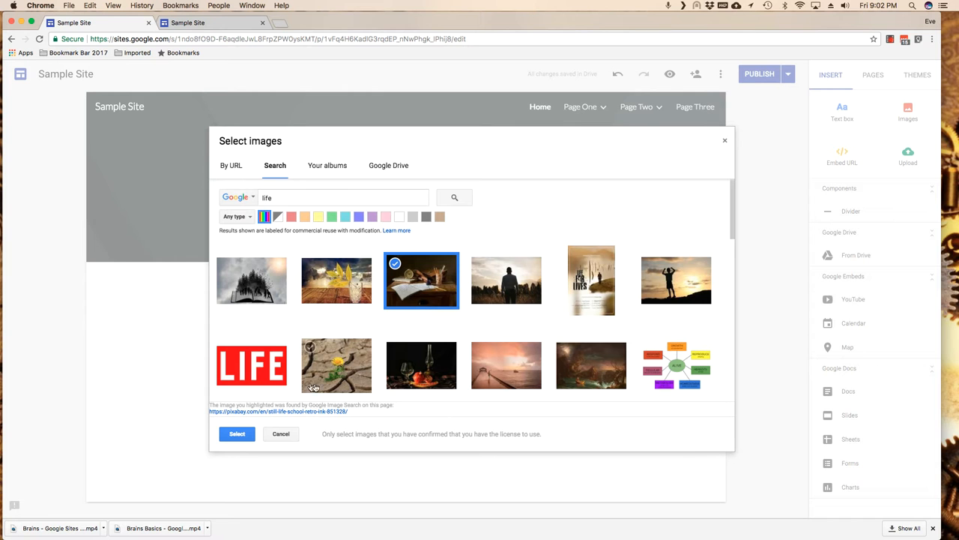
{"action": "left_click", "coordinate": [237, 433]}
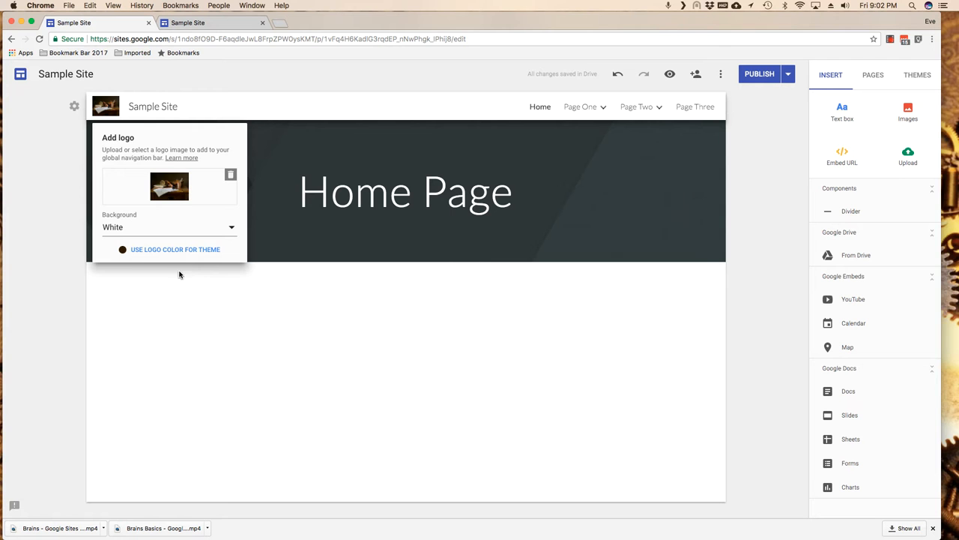
{"action": "mouse_move", "coordinate": [116, 231]}
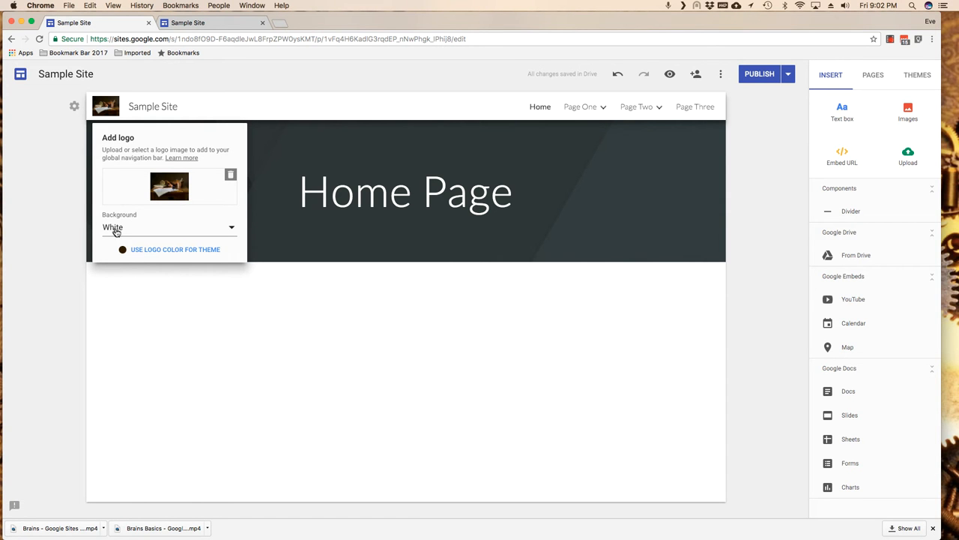
Step: Set the logo background to Black and apply the logo colour to the theme
{"action": "left_click", "coordinate": [168, 227]}
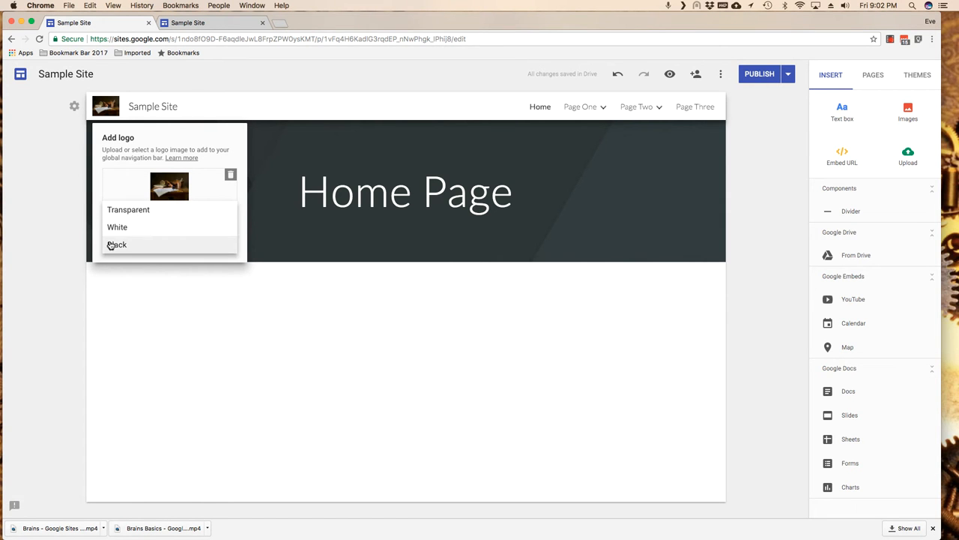
{"action": "left_click", "coordinate": [117, 245]}
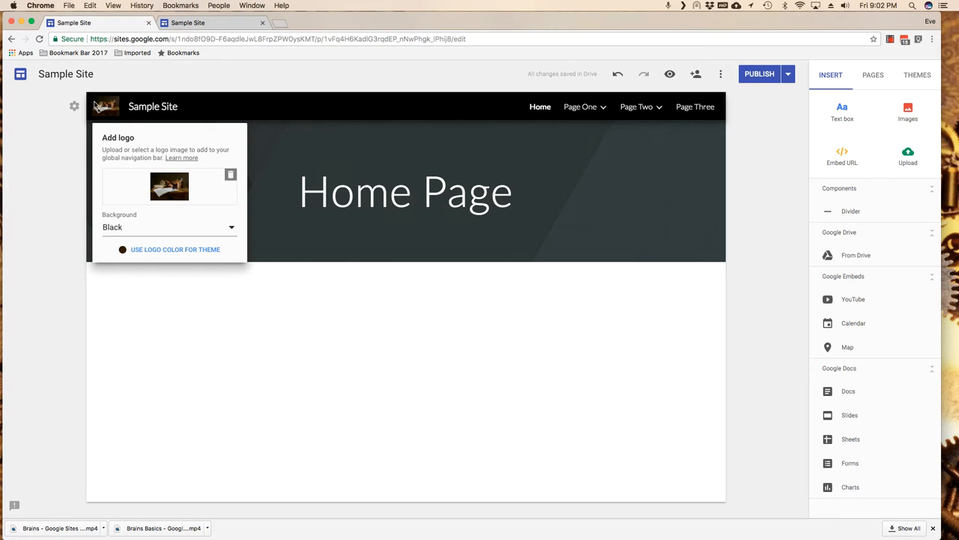
{"action": "mouse_move", "coordinate": [149, 249]}
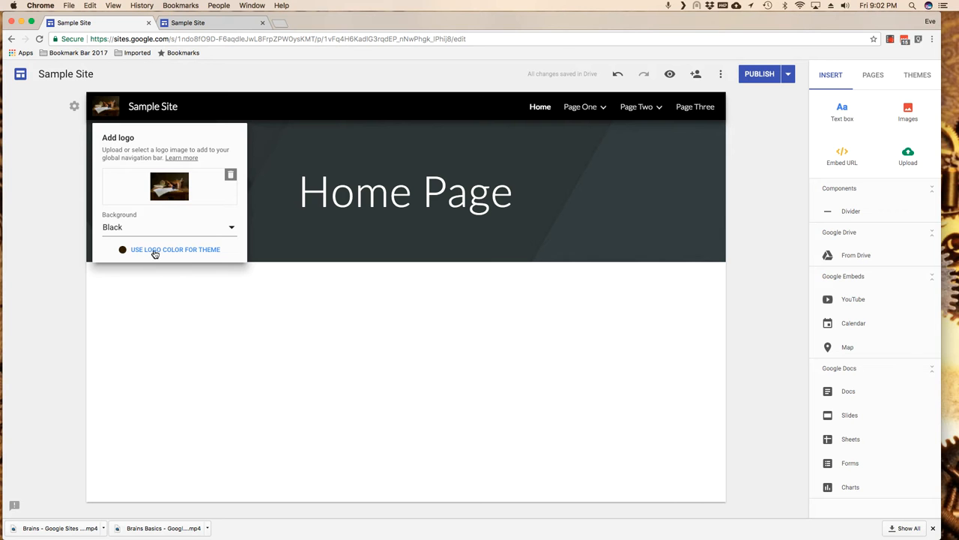
{"action": "left_click", "coordinate": [917, 74]}
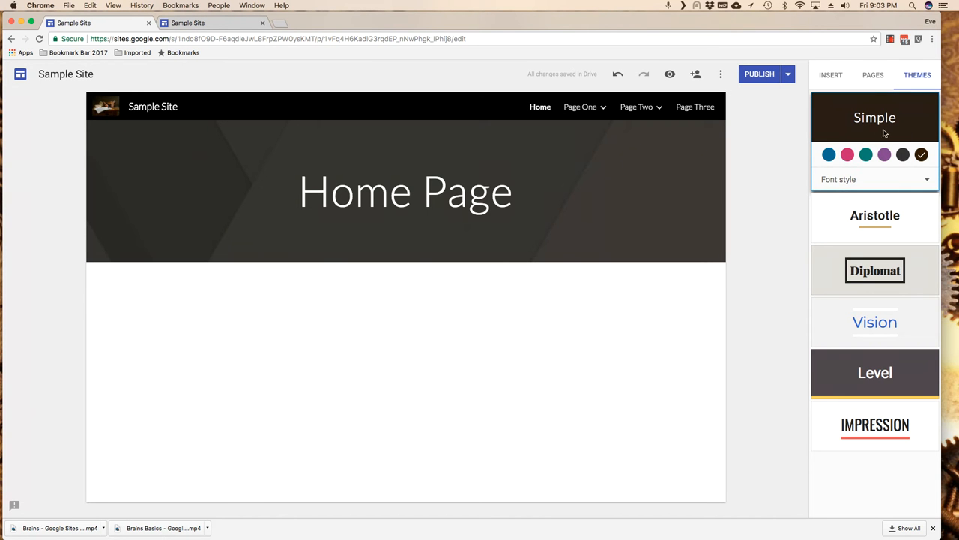
{"action": "mouse_move", "coordinate": [860, 166]}
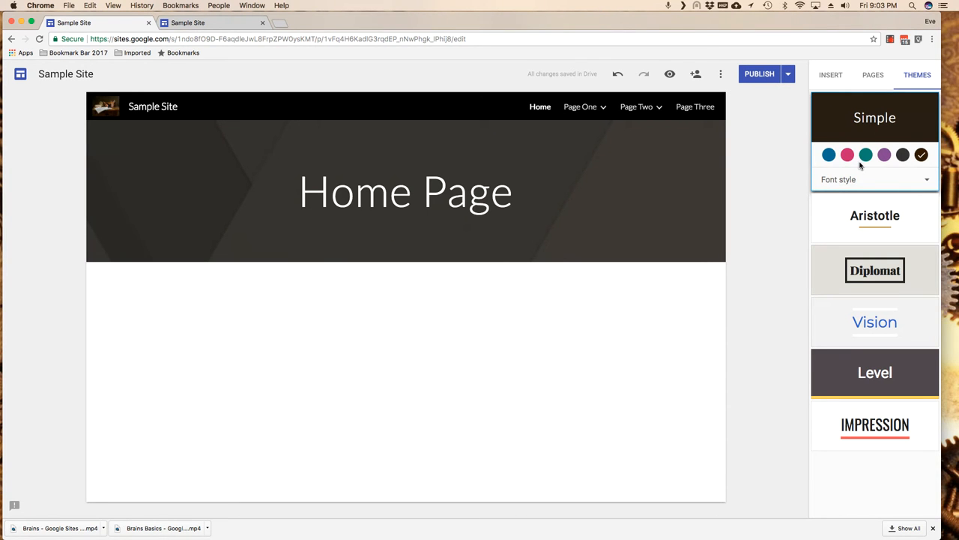
{"action": "mouse_move", "coordinate": [741, 144]}
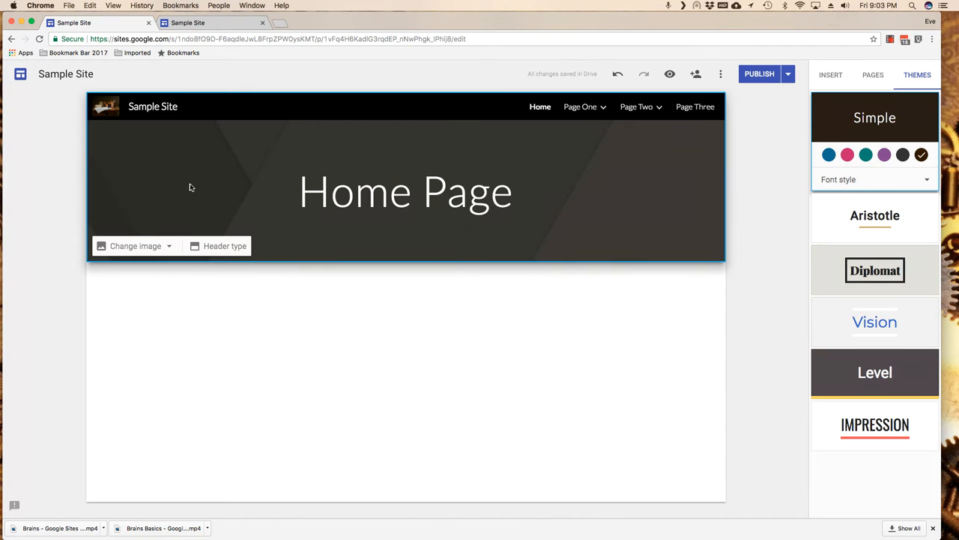
{"action": "mouse_move", "coordinate": [739, 104]}
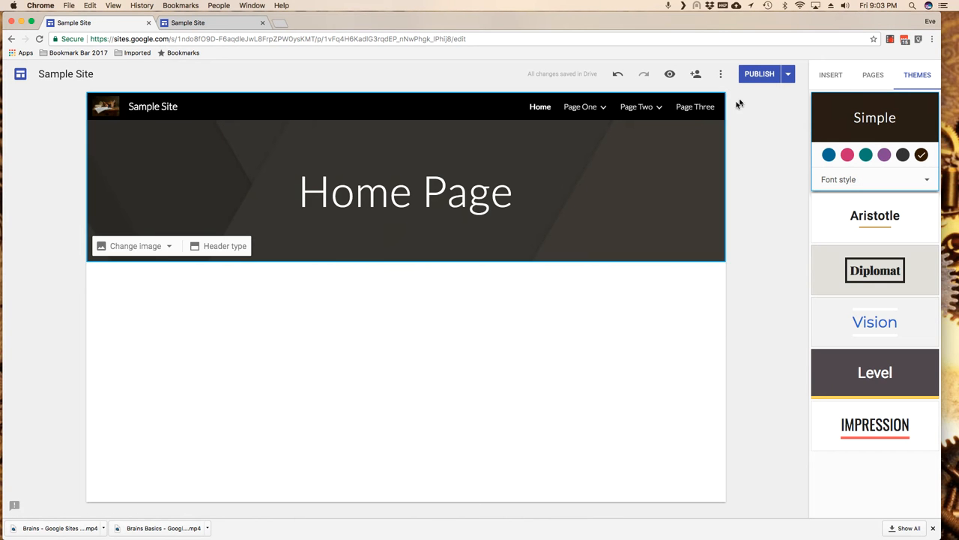
Step: Open Page One from the Pages list and delete the logo image
{"action": "left_click", "coordinate": [872, 74]}
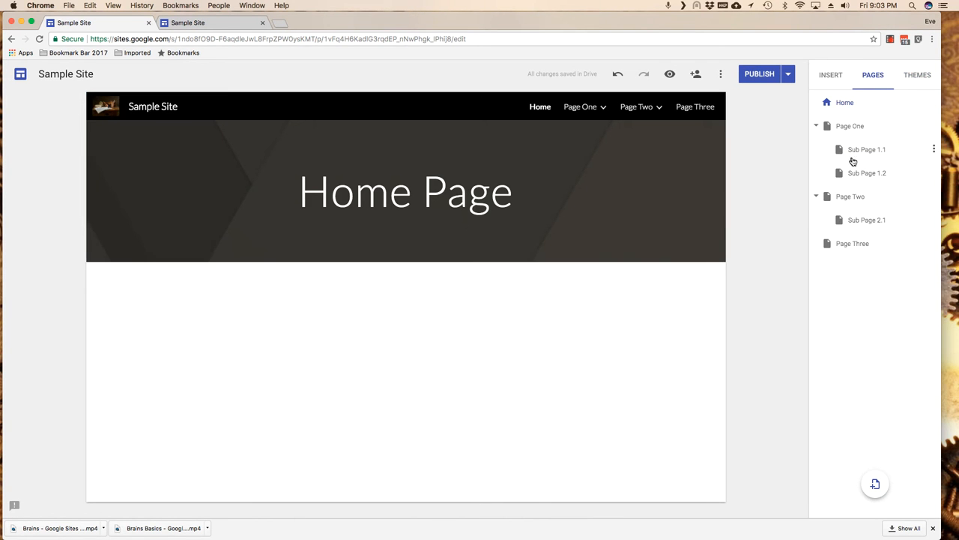
{"action": "left_click", "coordinate": [867, 150]}
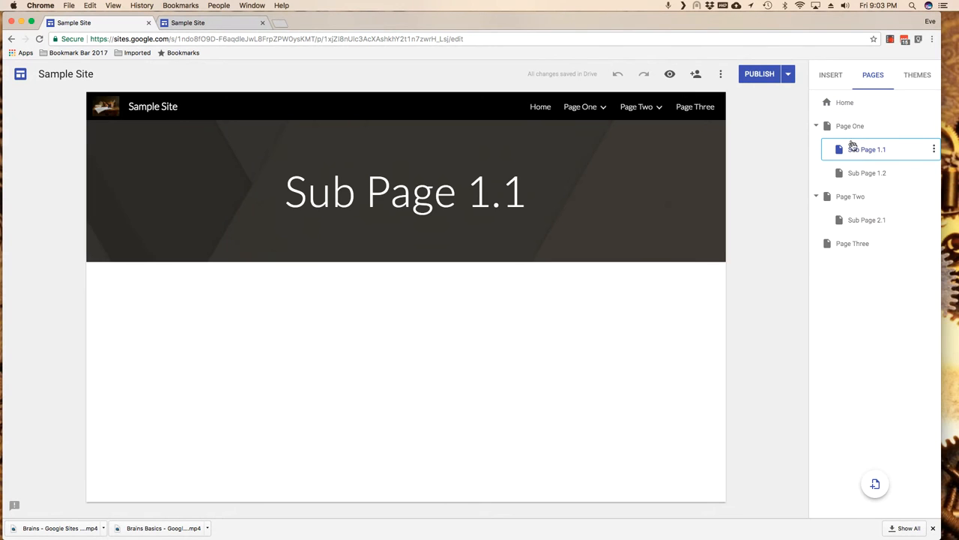
{"action": "left_click", "coordinate": [850, 125]}
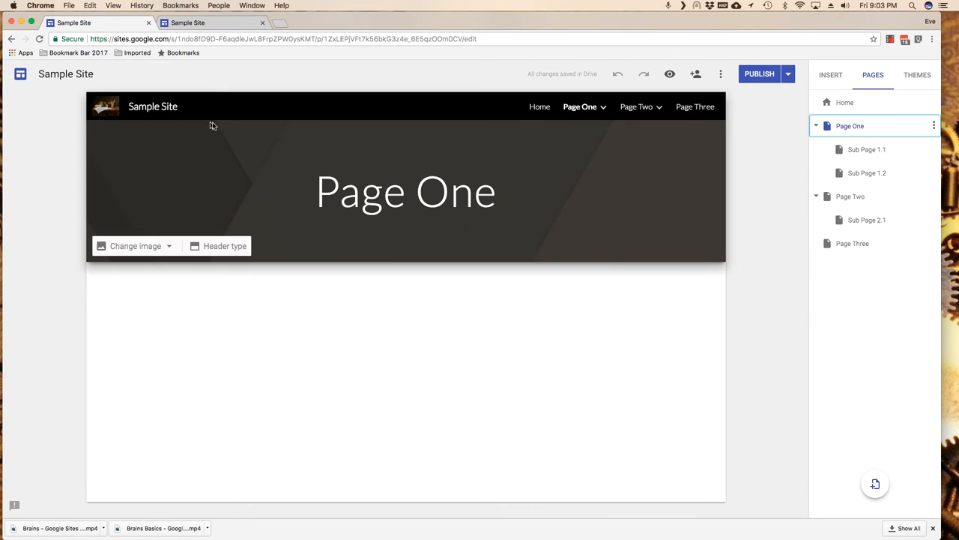
{"action": "mouse_move", "coordinate": [173, 132]}
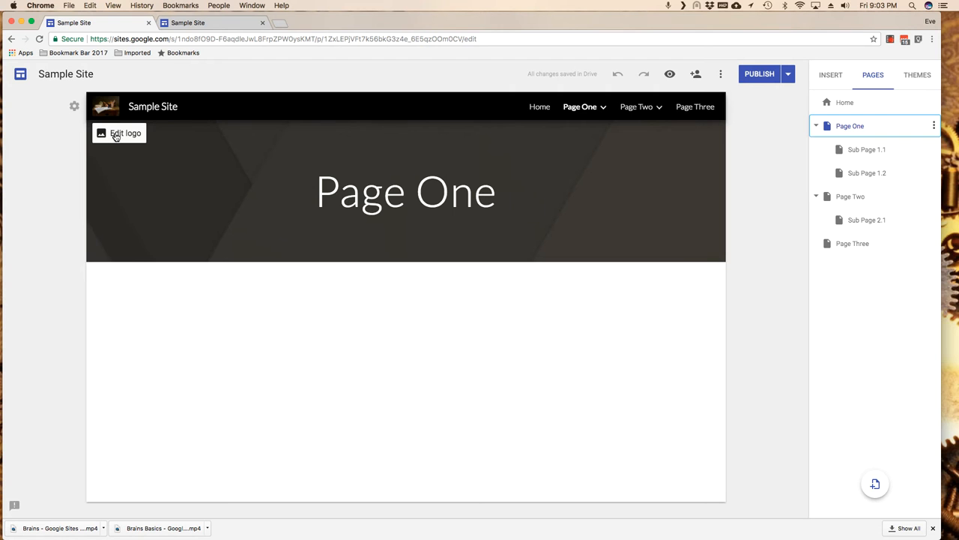
{"action": "left_click", "coordinate": [125, 133]}
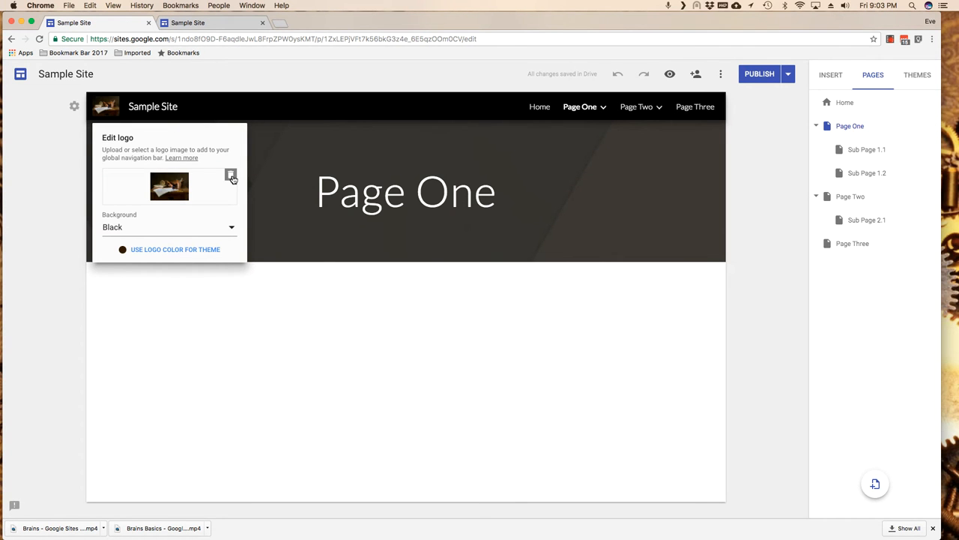
{"action": "left_click", "coordinate": [232, 176]}
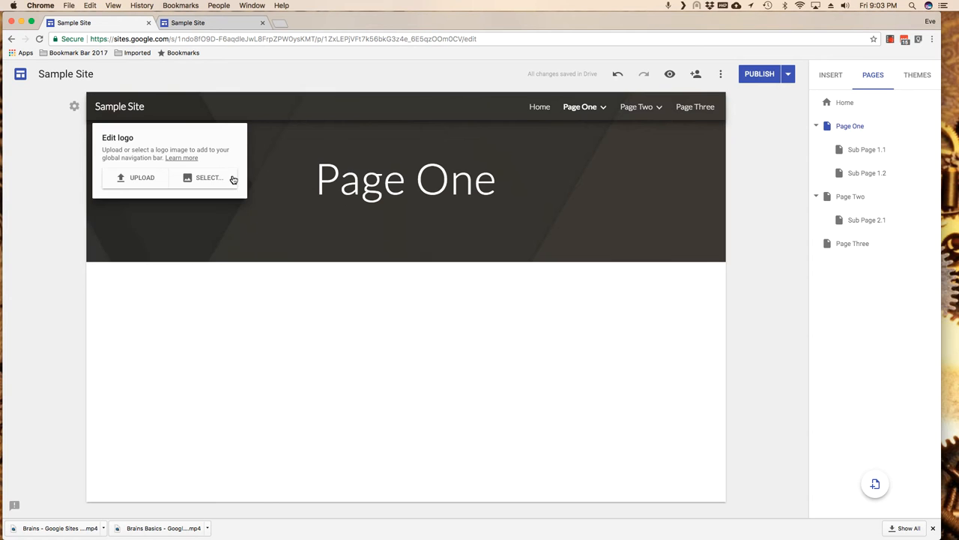
{"action": "left_click", "coordinate": [45, 170]}
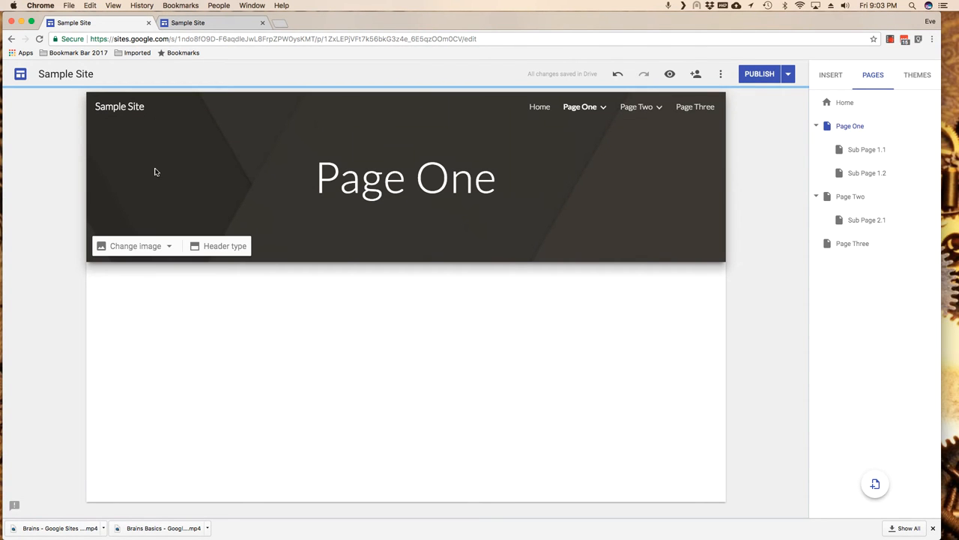
Step: Change Page One's header type from Banner to Large banner
{"action": "left_click", "coordinate": [405, 178]}
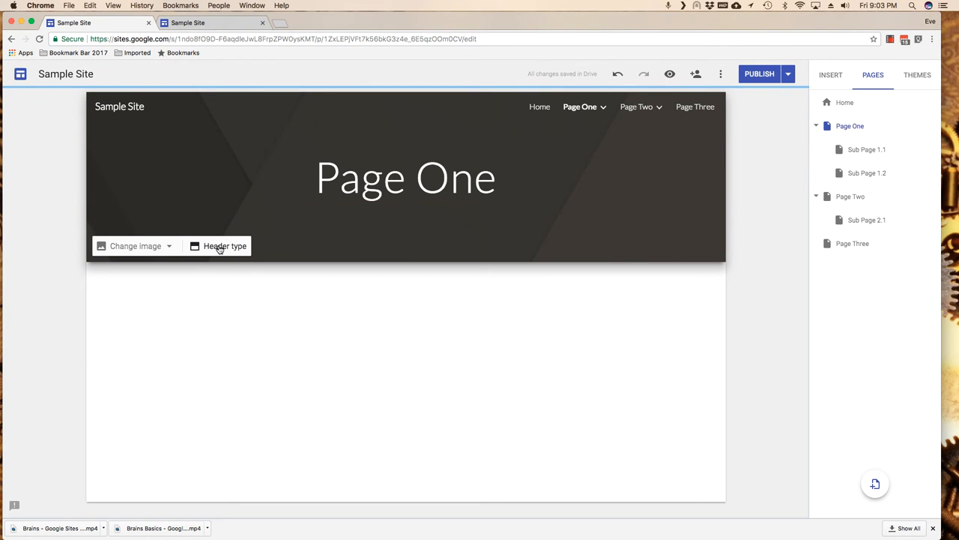
{"action": "mouse_move", "coordinate": [225, 247]}
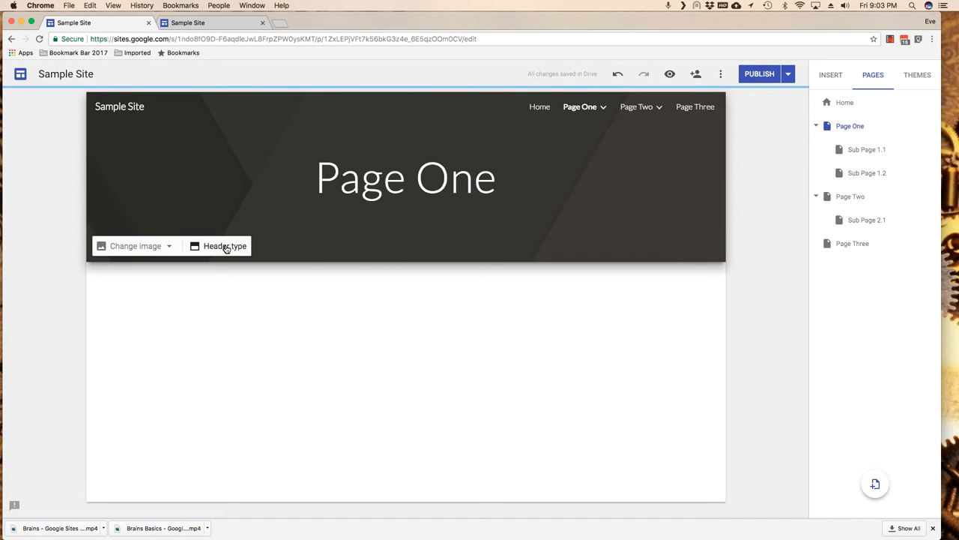
{"action": "left_click", "coordinate": [224, 246]}
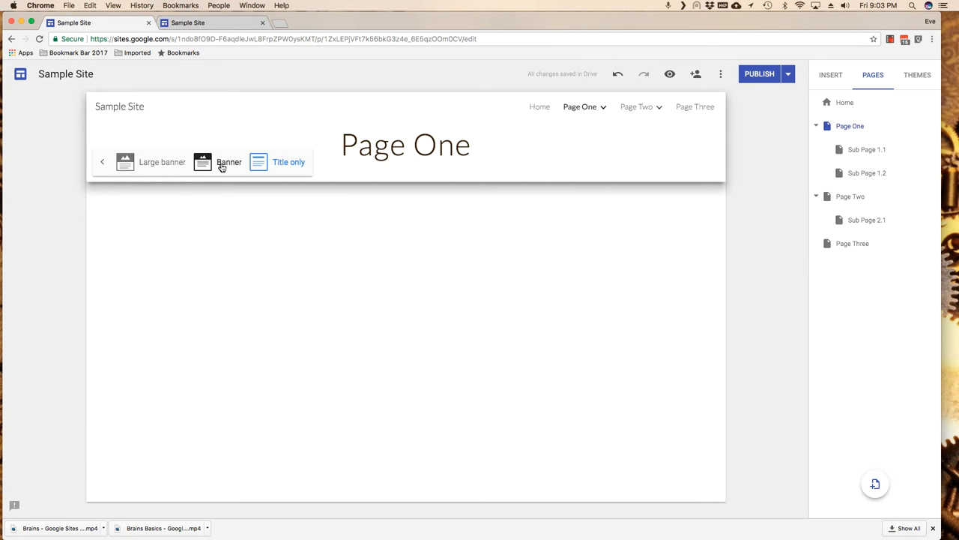
{"action": "left_click", "coordinate": [229, 161]}
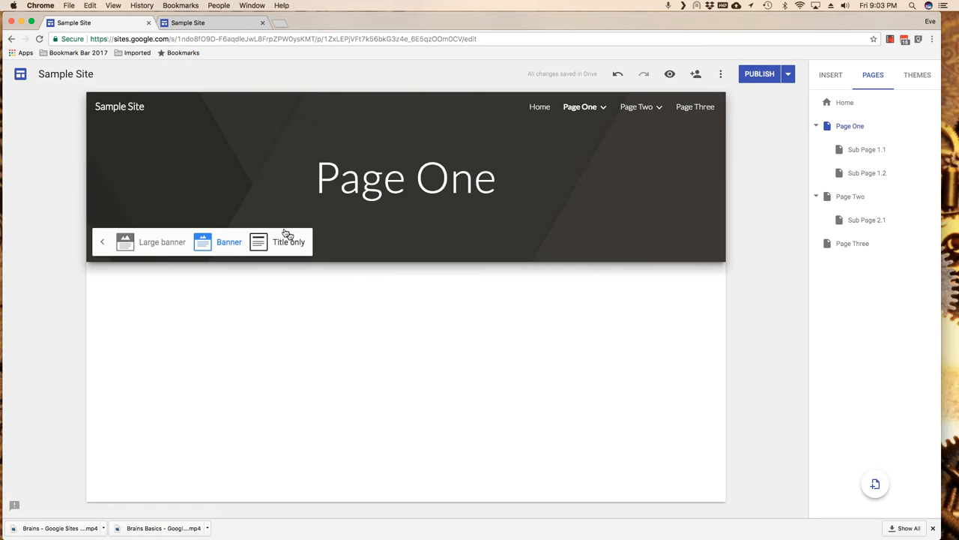
{"action": "mouse_move", "coordinate": [627, 191]}
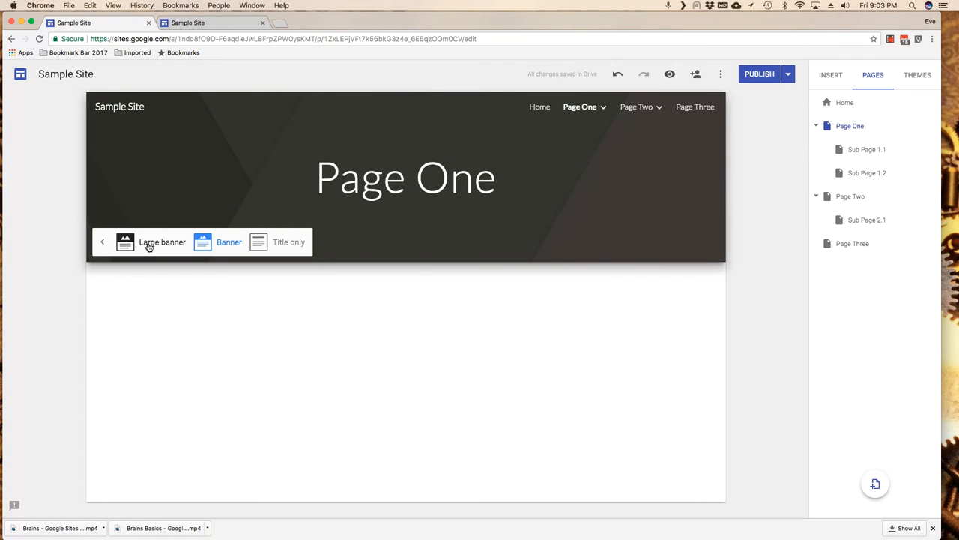
{"action": "left_click", "coordinate": [162, 241]}
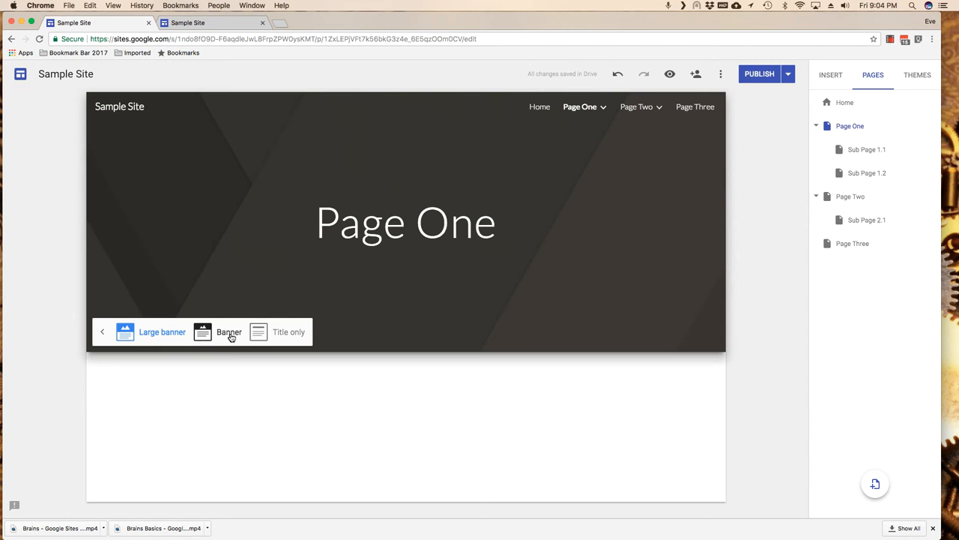
{"action": "mouse_move", "coordinate": [350, 335]}
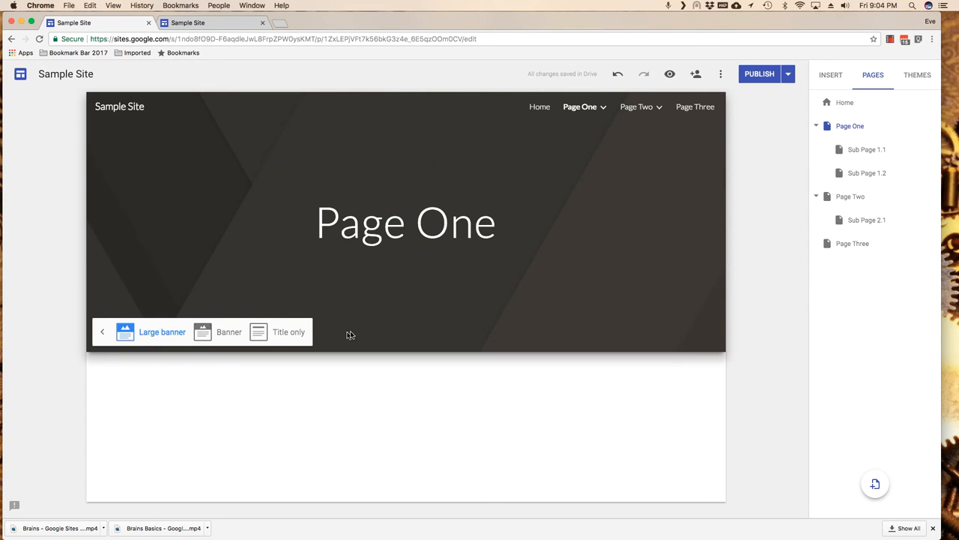
{"action": "mouse_move", "coordinate": [866, 149]}
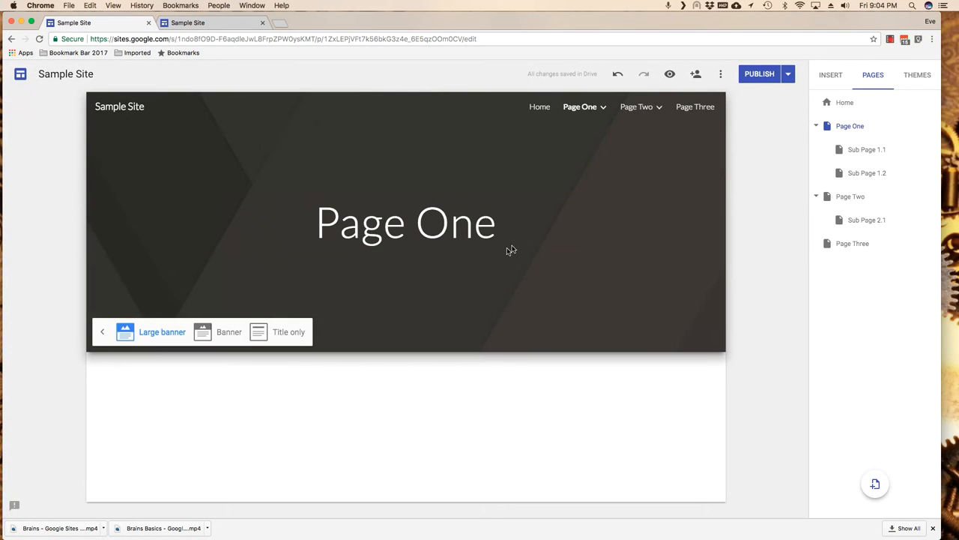
{"action": "mouse_move", "coordinate": [854, 154]}
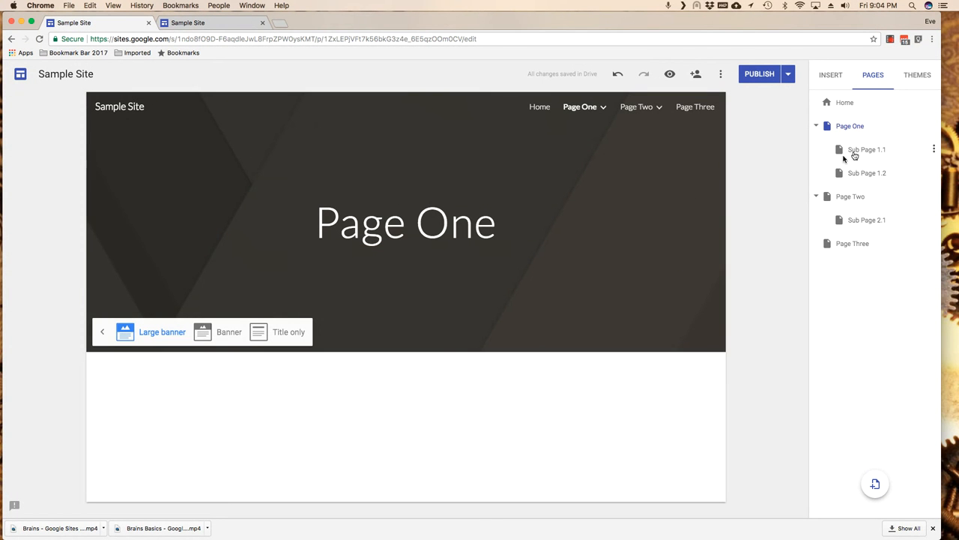
Step: Try Title only, revert Sub Page 1.2 to Banner, then open Sub Page 1.1's header types
{"action": "left_click", "coordinate": [867, 149]}
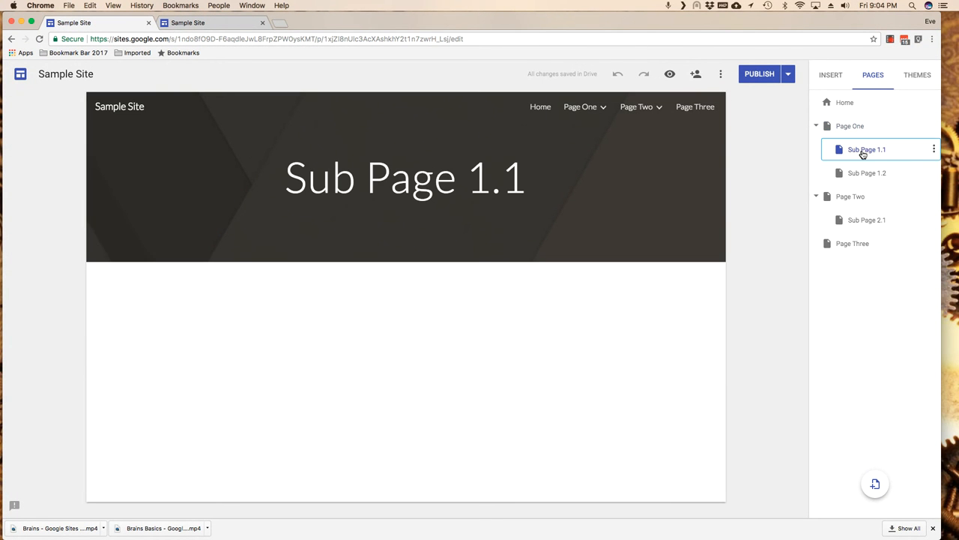
{"action": "left_click", "coordinate": [405, 177]}
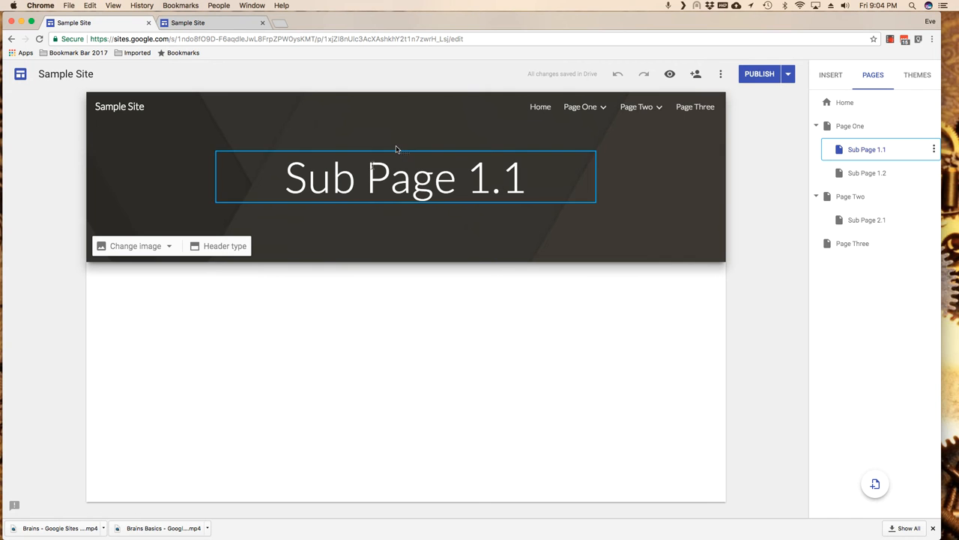
{"action": "left_click", "coordinate": [218, 246]}
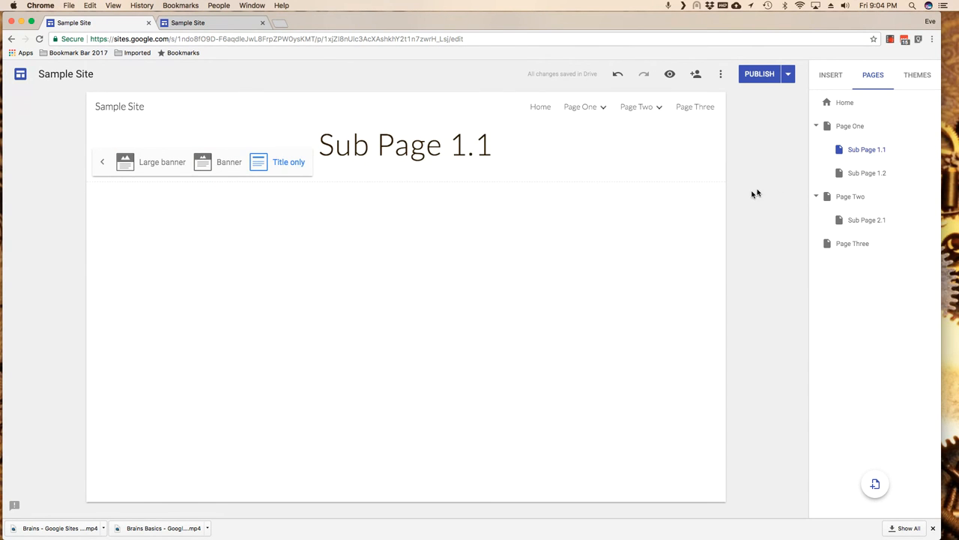
{"action": "left_click", "coordinate": [866, 172]}
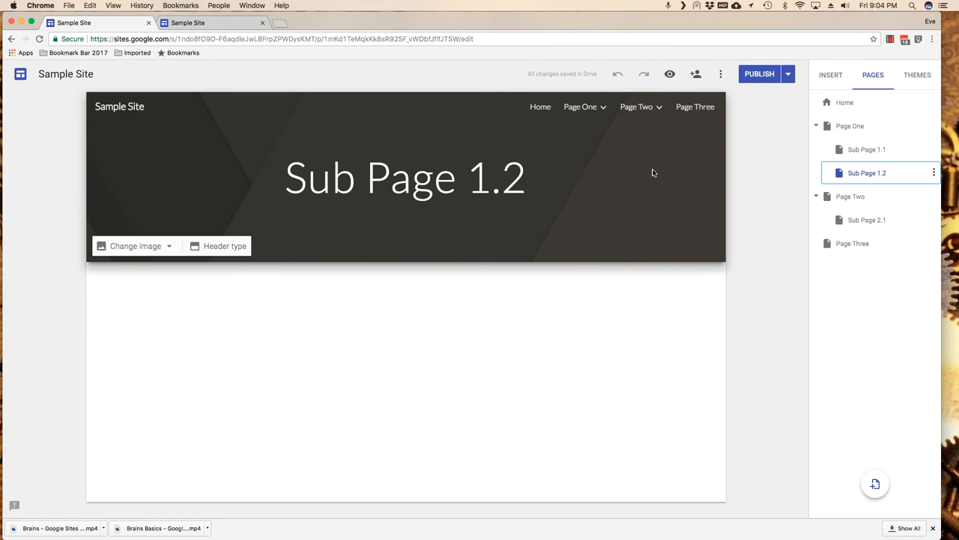
{"action": "mouse_move", "coordinate": [659, 177]}
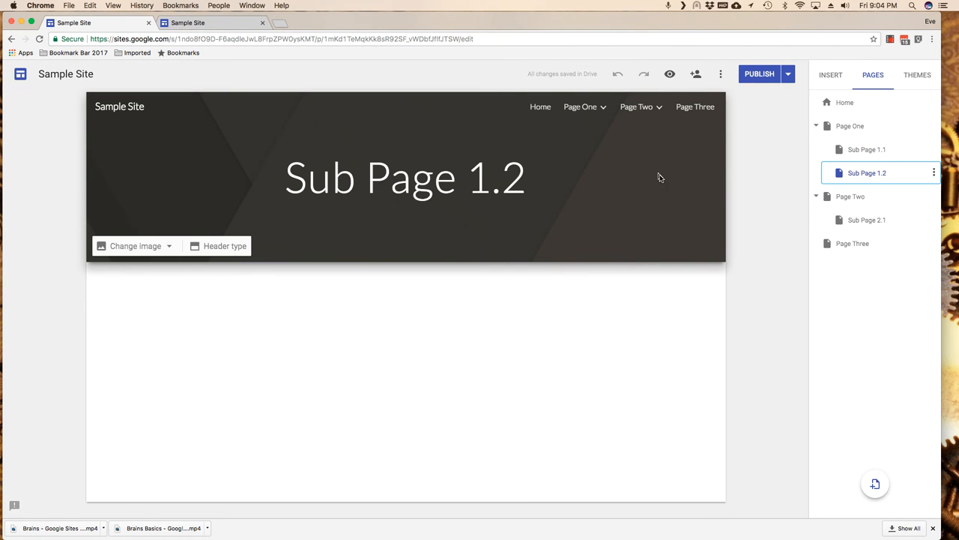
{"action": "mouse_move", "coordinate": [270, 248]}
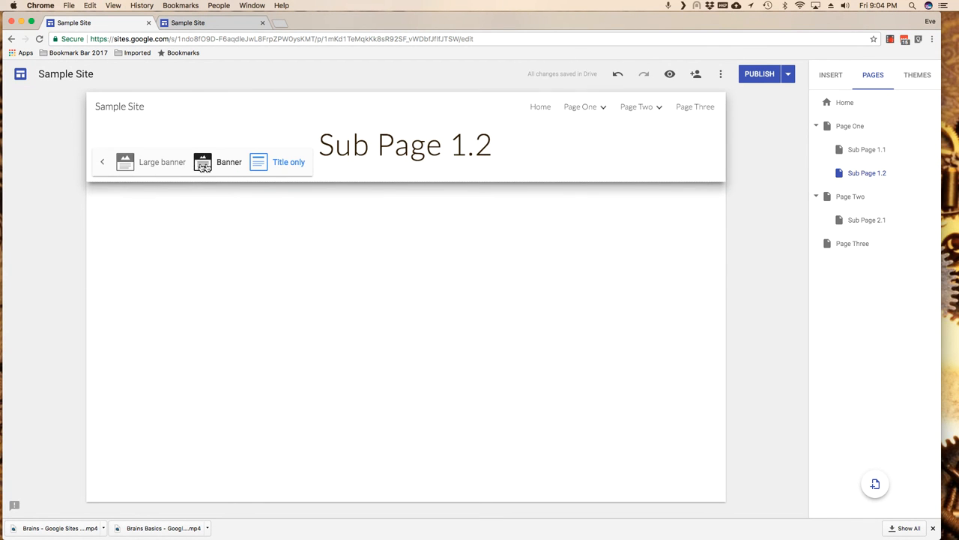
{"action": "left_click", "coordinate": [228, 162]}
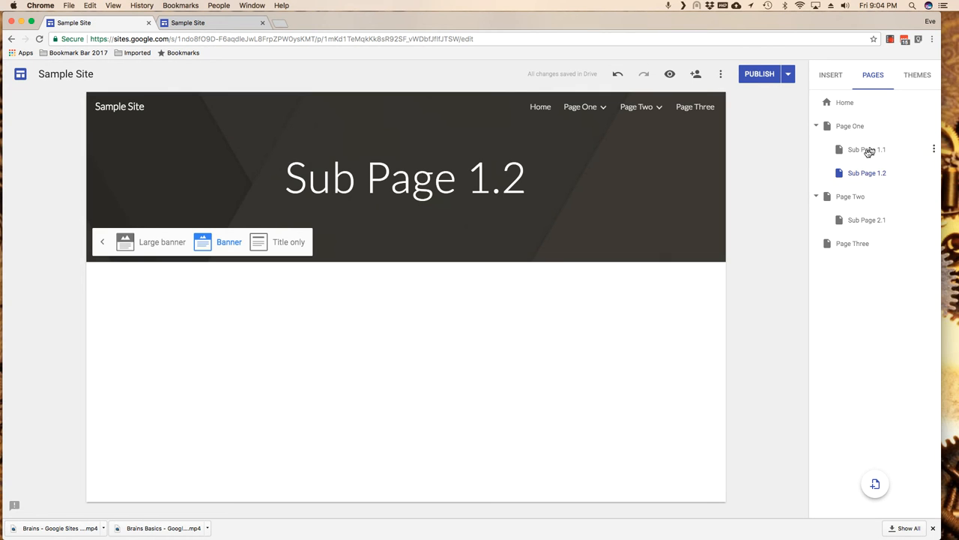
{"action": "left_click", "coordinate": [866, 149]}
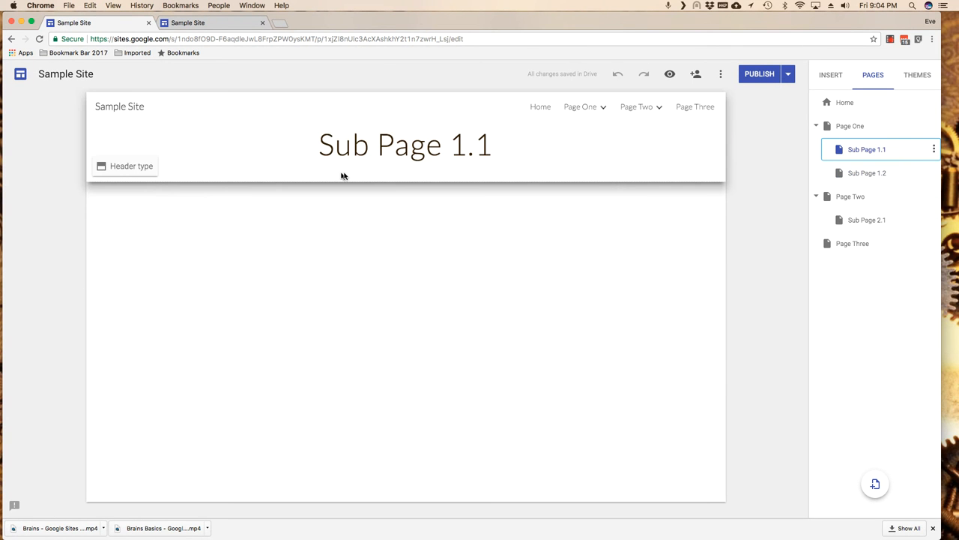
{"action": "left_click", "coordinate": [125, 166]}
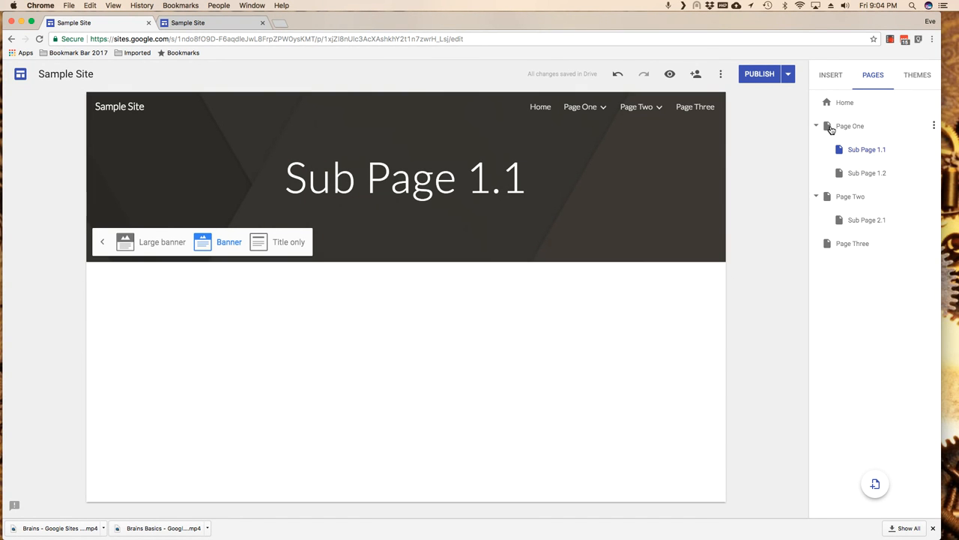
Step: Set Page One's header image to the gallery desk photo with laptop, tablet and coffee
{"action": "left_click", "coordinate": [850, 126]}
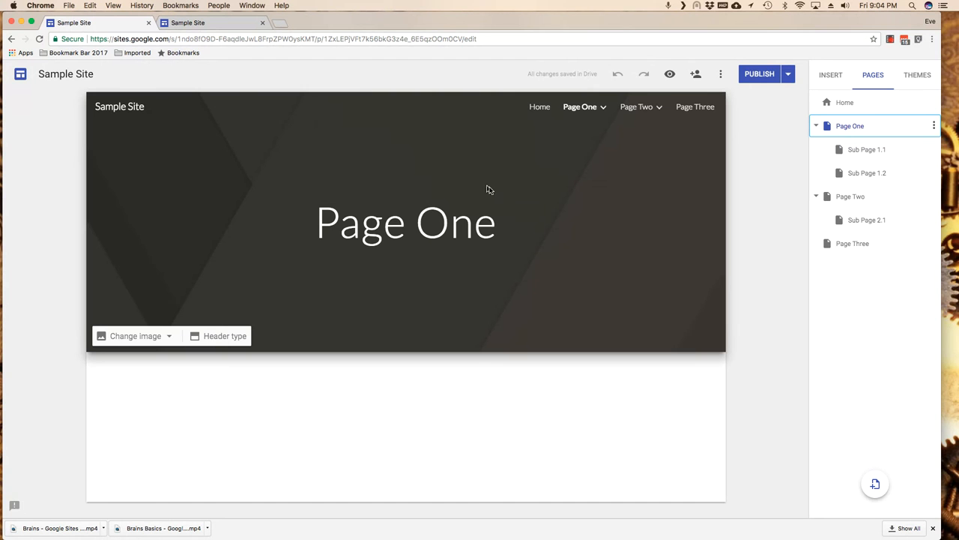
{"action": "mouse_move", "coordinate": [135, 335]}
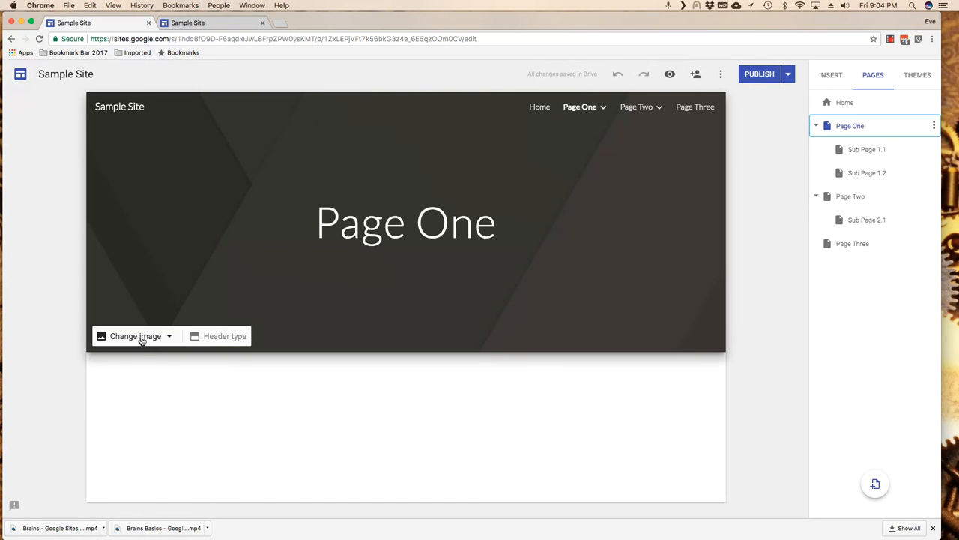
{"action": "left_click", "coordinate": [136, 335]}
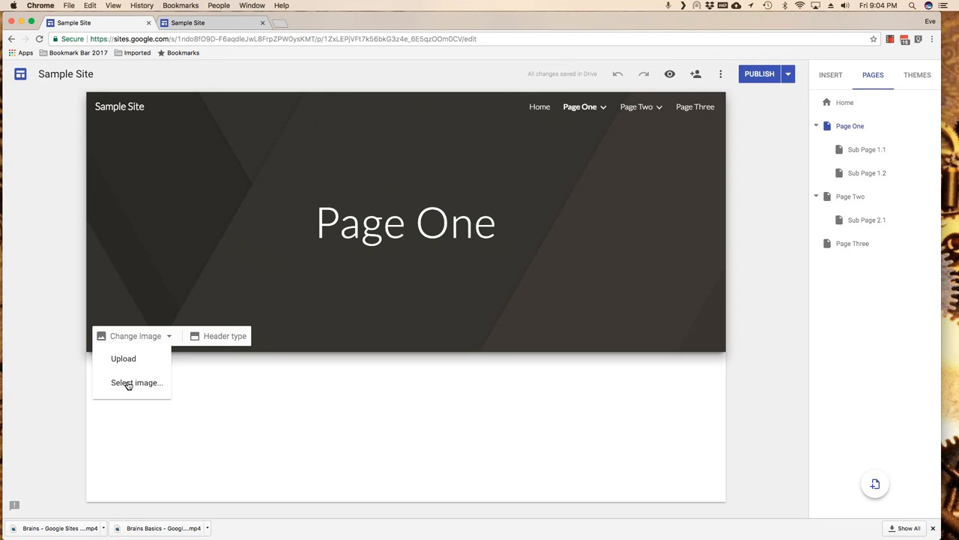
{"action": "left_click", "coordinate": [137, 382]}
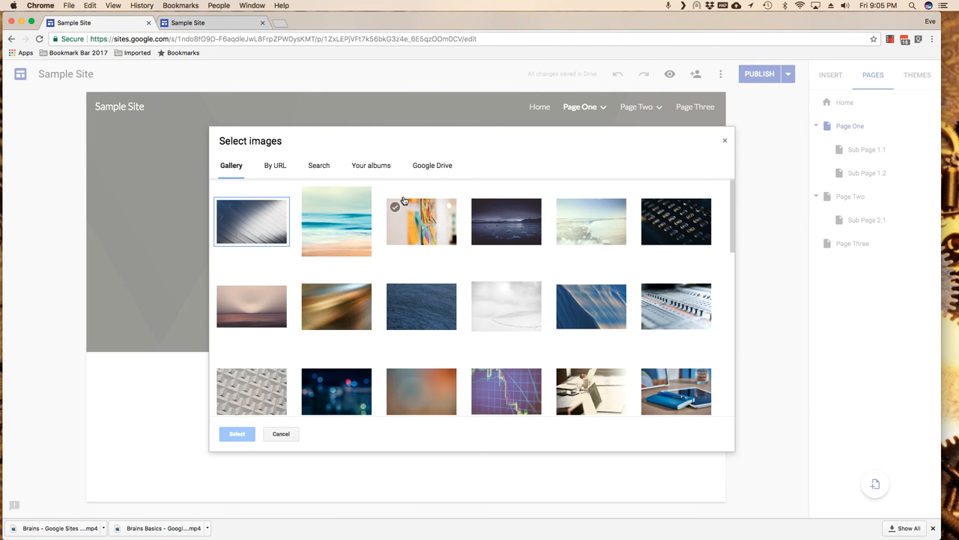
{"action": "left_click", "coordinate": [675, 221]}
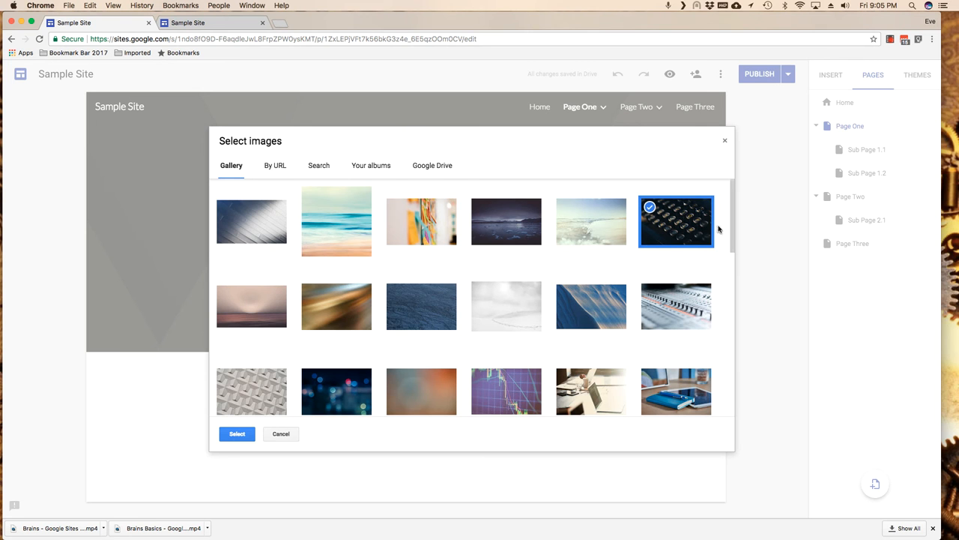
{"action": "scroll", "scroll_direction": "down", "scroll_amount": 3}
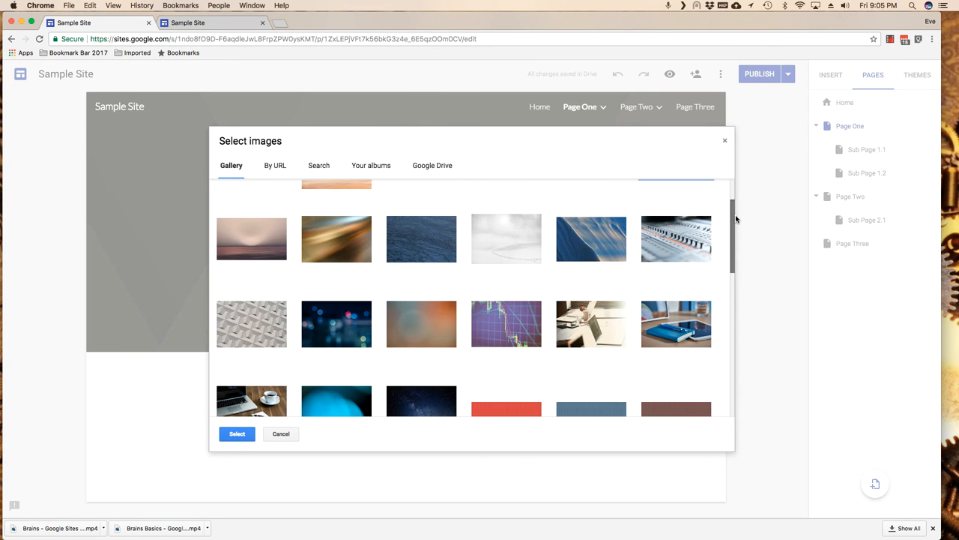
{"action": "left_click", "coordinate": [591, 324]}
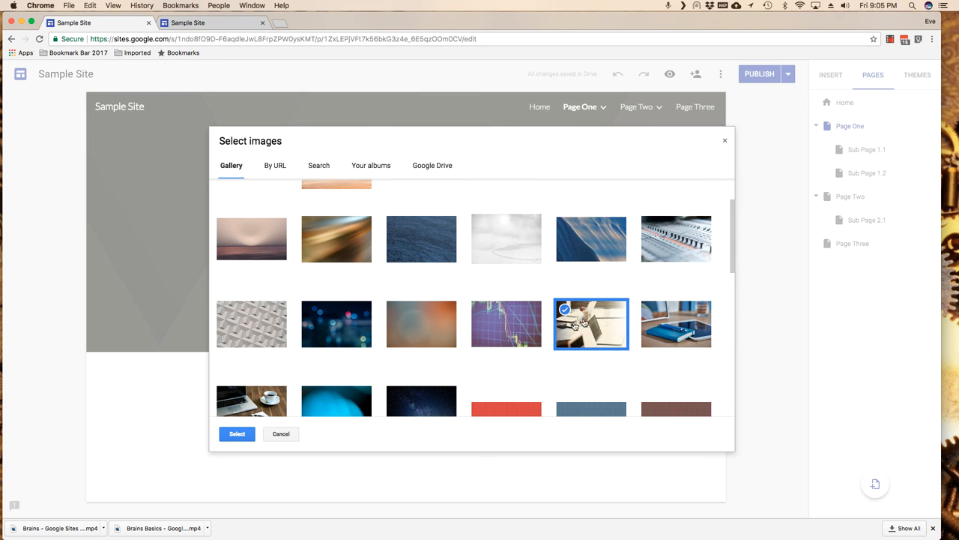
{"action": "left_click", "coordinate": [237, 433]}
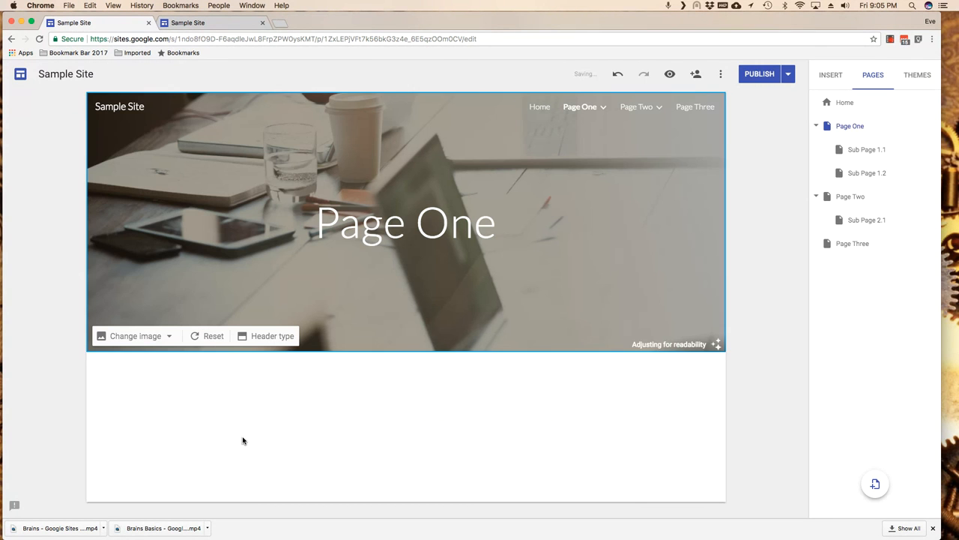
{"action": "mouse_move", "coordinate": [418, 292]}
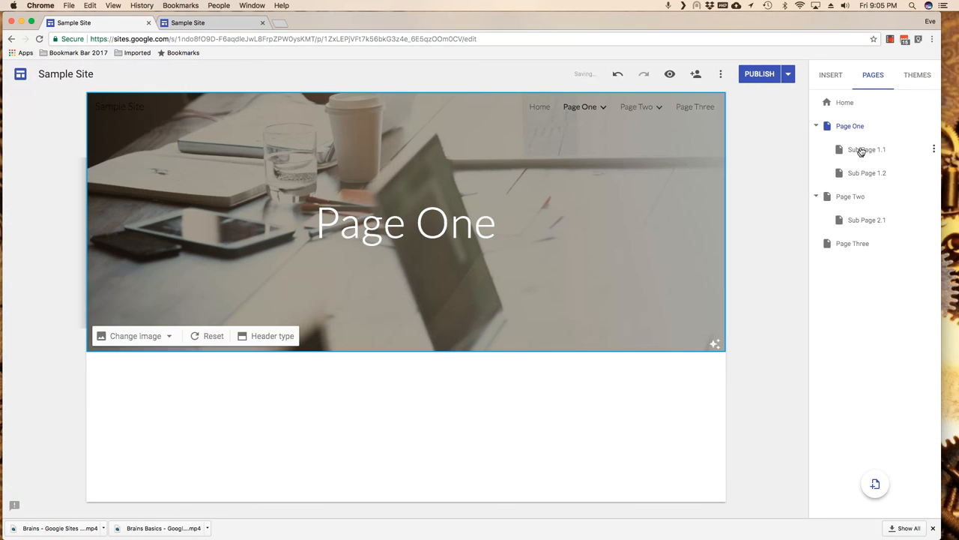
Step: On Sub Page 1.1, replace the header image with the soft white-and-grey landscape gallery photo
{"action": "left_click", "coordinate": [867, 150]}
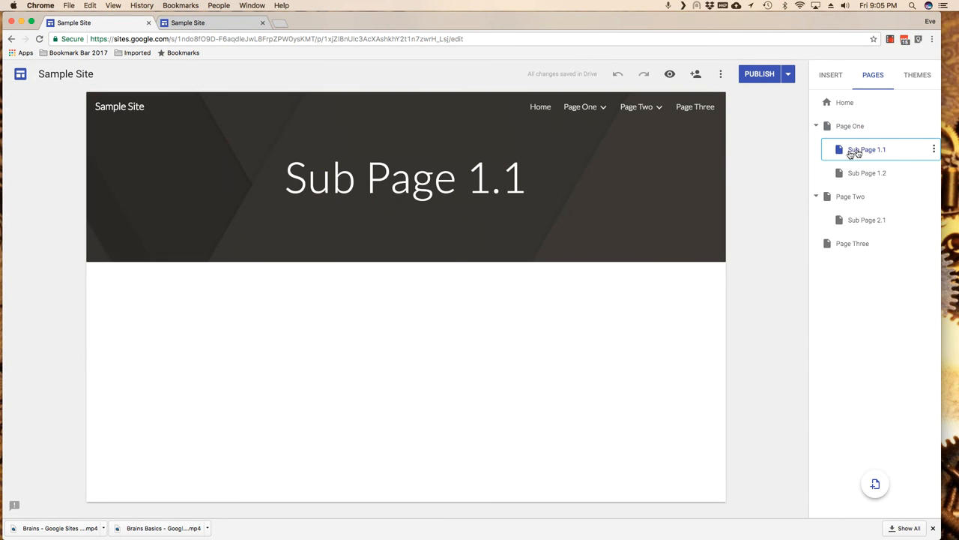
{"action": "left_click", "coordinate": [404, 177]}
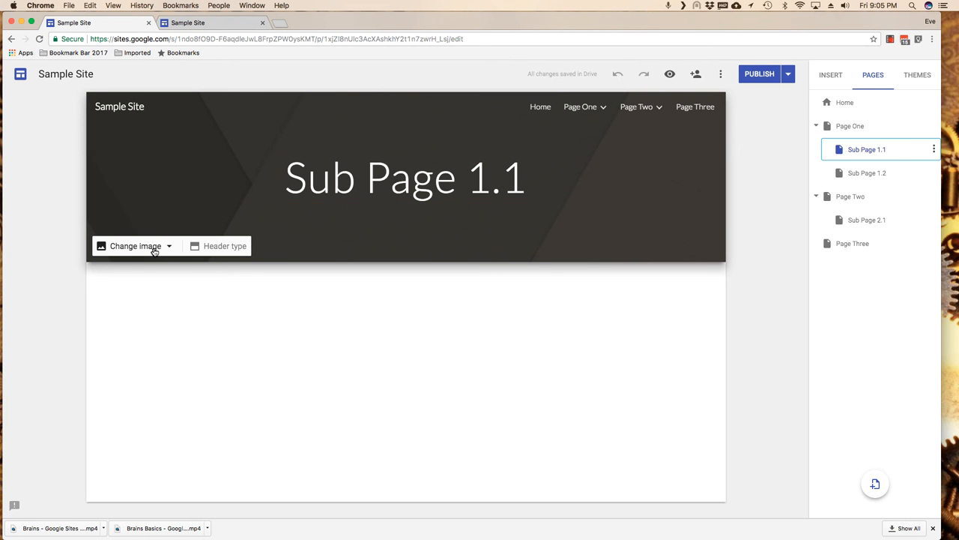
{"action": "left_click", "coordinate": [135, 246]}
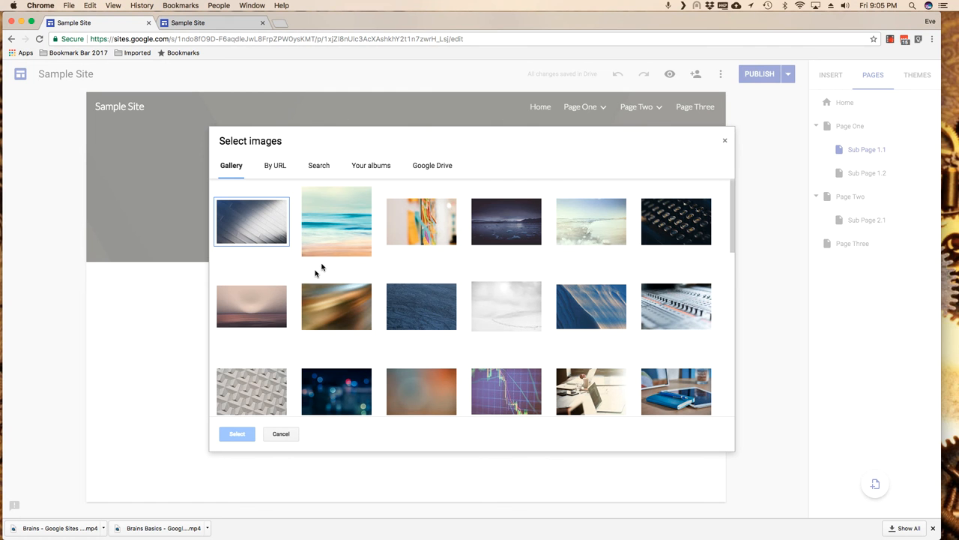
{"action": "mouse_move", "coordinate": [492, 358]}
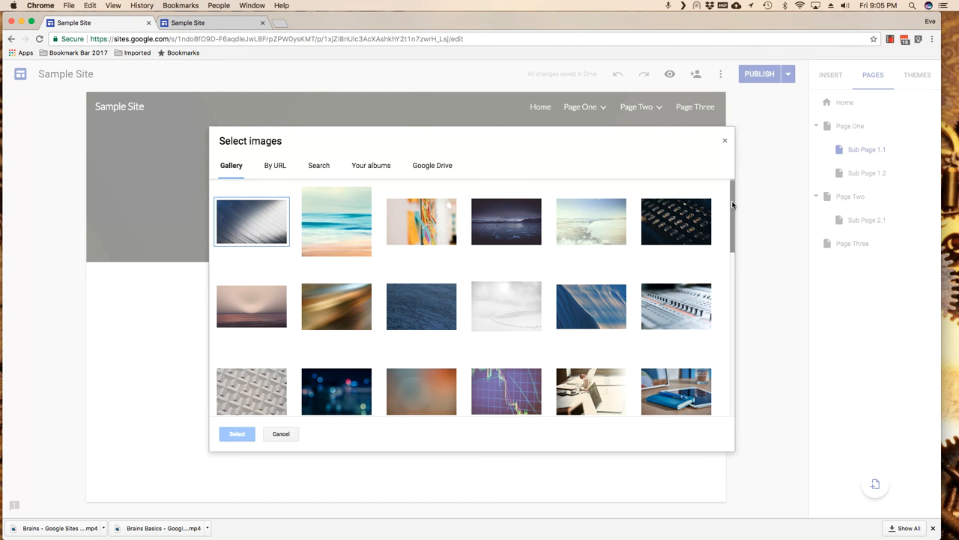
{"action": "scroll", "scroll_direction": "down", "scroll_amount": 3}
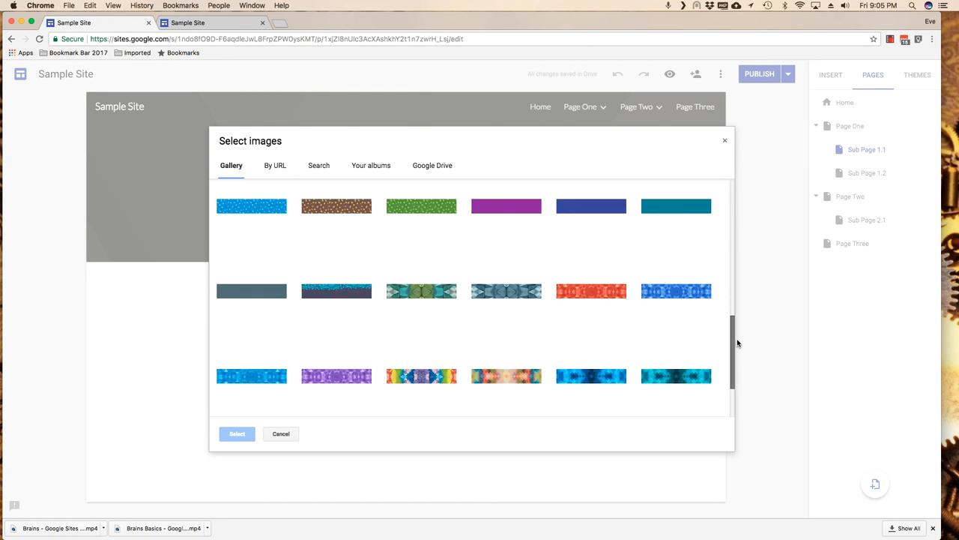
{"action": "scroll", "scroll_direction": "down", "scroll_amount": 3}
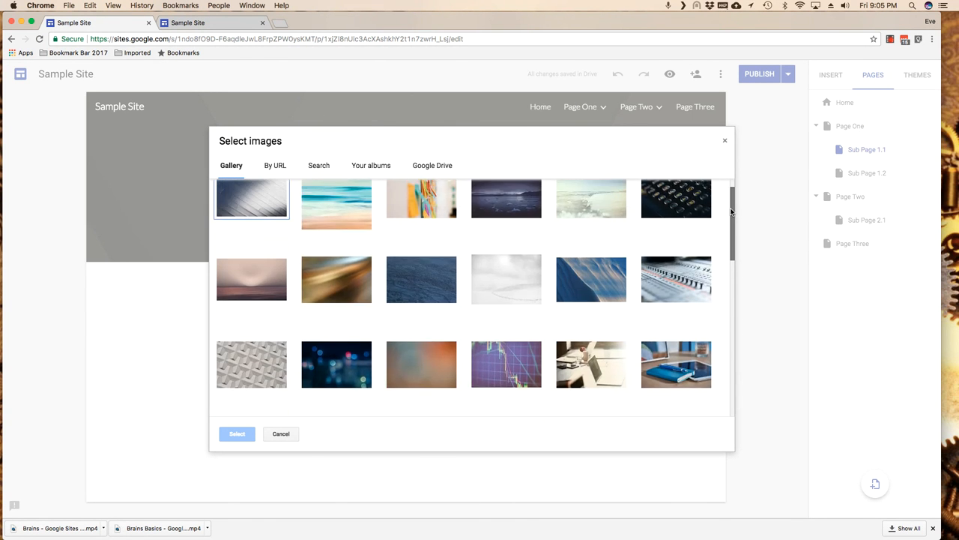
{"action": "left_click", "coordinate": [506, 294]}
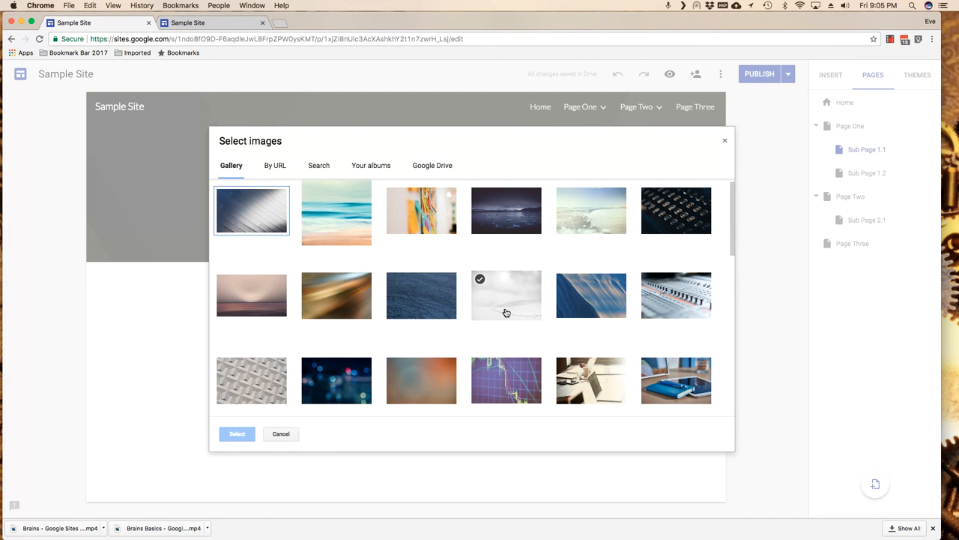
{"action": "left_click", "coordinate": [506, 295]}
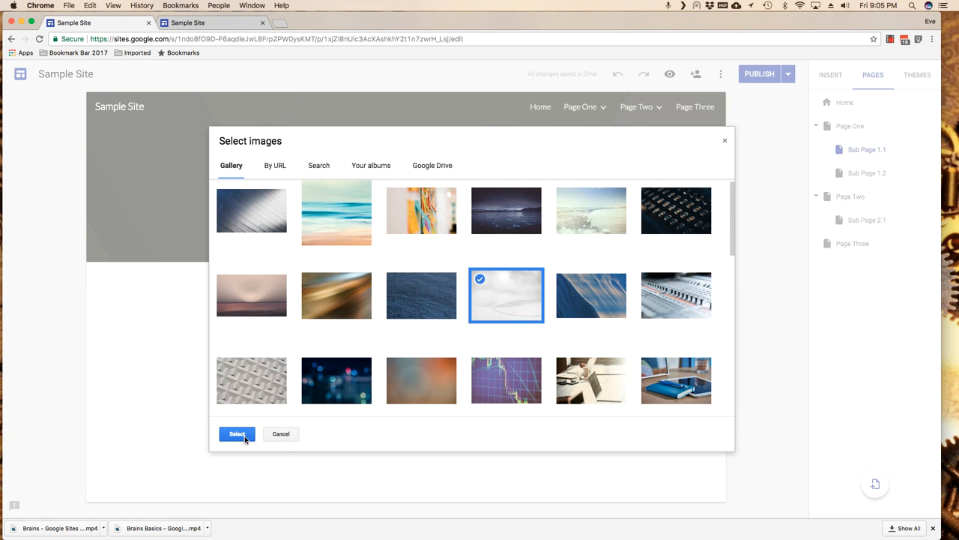
{"action": "left_click", "coordinate": [236, 434]}
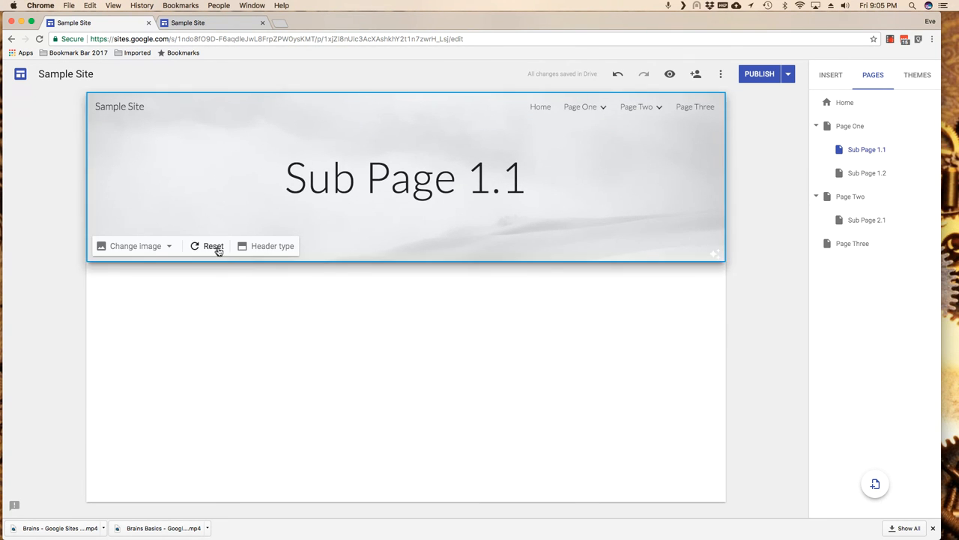
{"action": "mouse_move", "coordinate": [214, 247]}
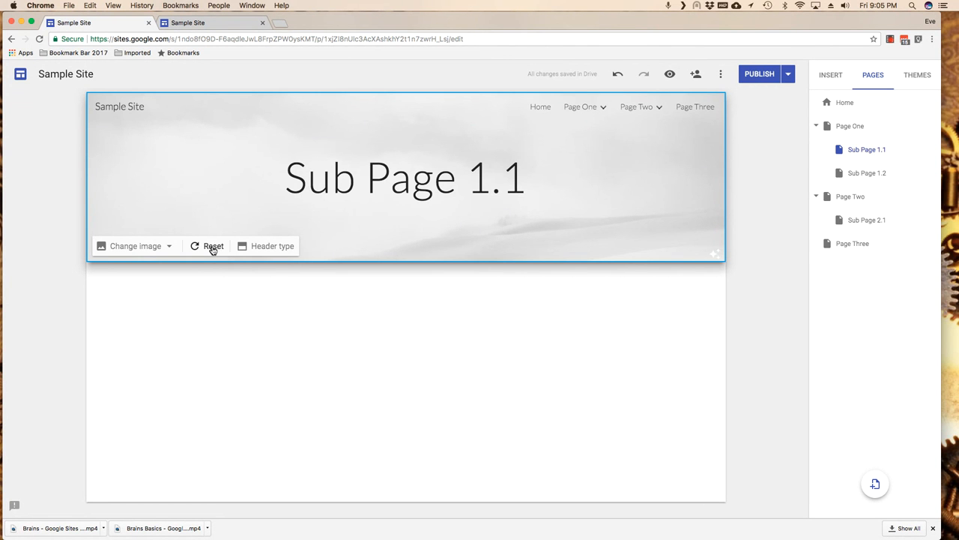
{"action": "mouse_move", "coordinate": [214, 246]}
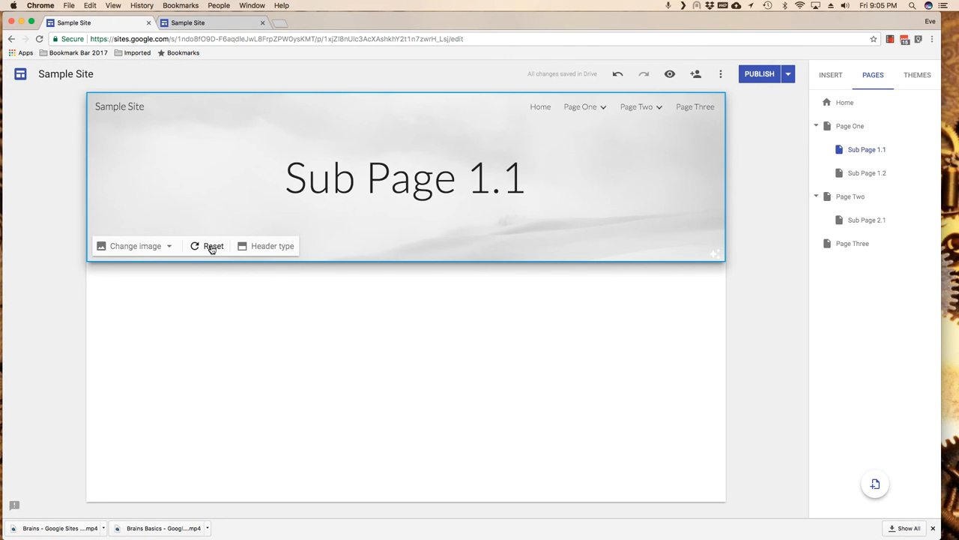
Step: Reset Sub Page 1.1's header to its dark default, then publish the site from Page One
{"action": "left_click", "coordinate": [214, 246]}
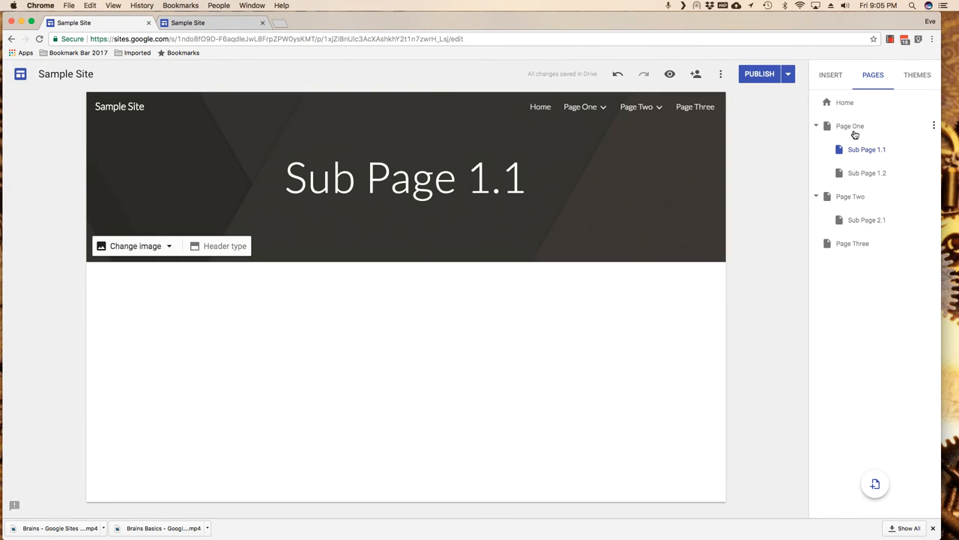
{"action": "left_click", "coordinate": [850, 125]}
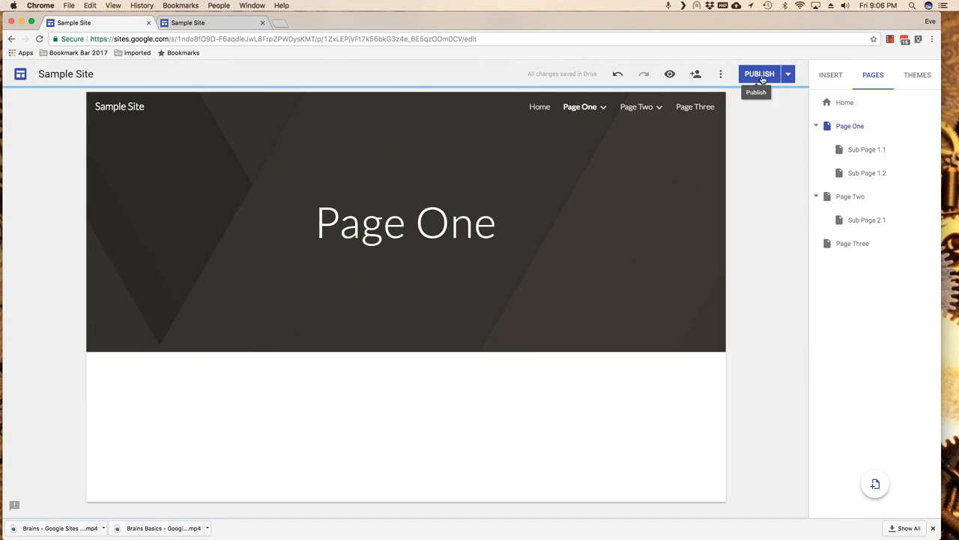
{"action": "left_click", "coordinate": [759, 73]}
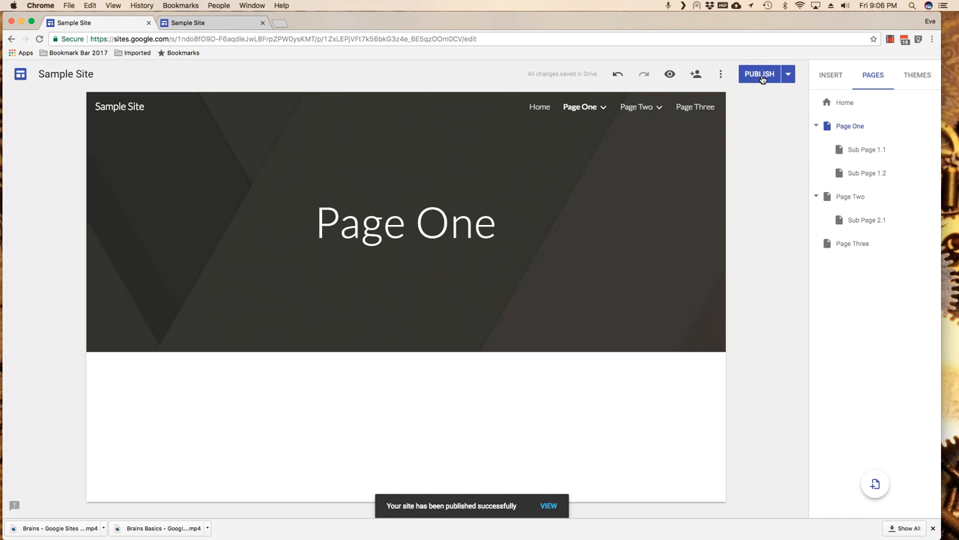